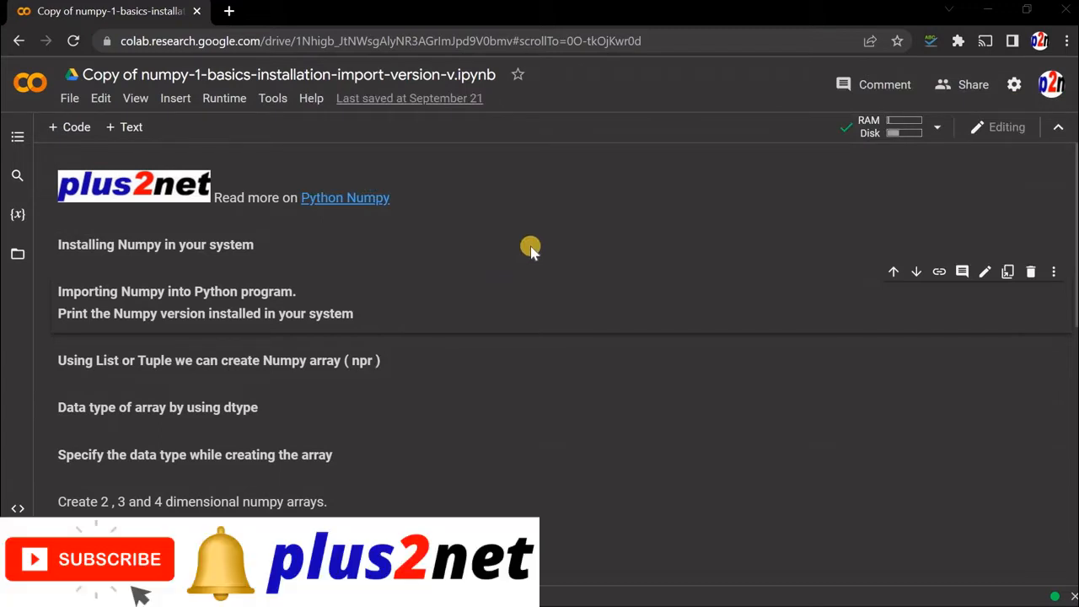
mouse_move(485, 253)
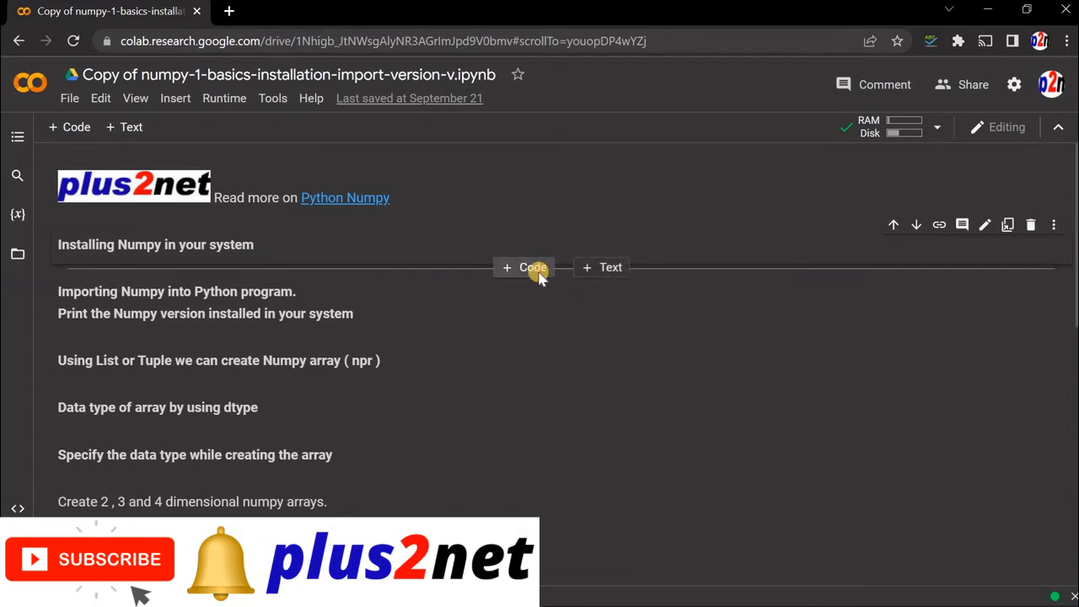
- Add and run a code cell with pip install numpy, which reports numpy 1.21.6 already satisfied
left_click(523, 266)
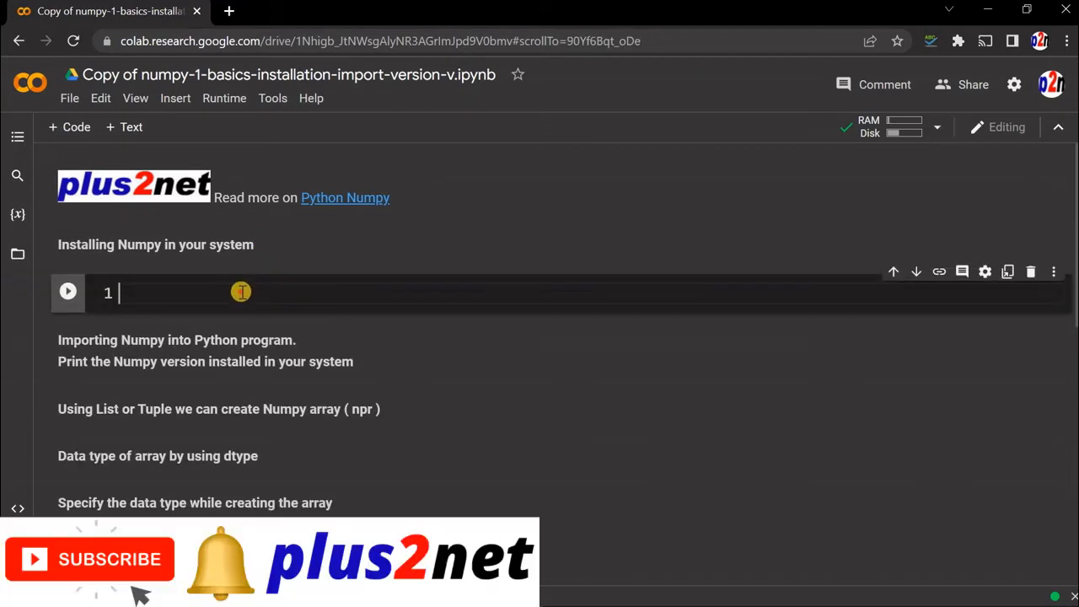
type("pip i")
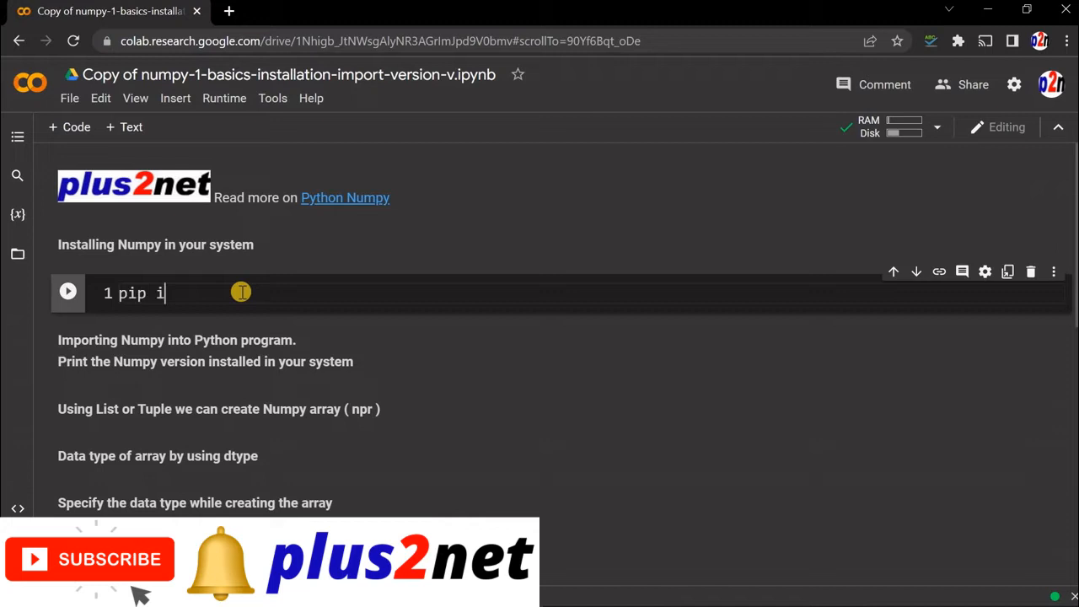
type("nstall numpy")
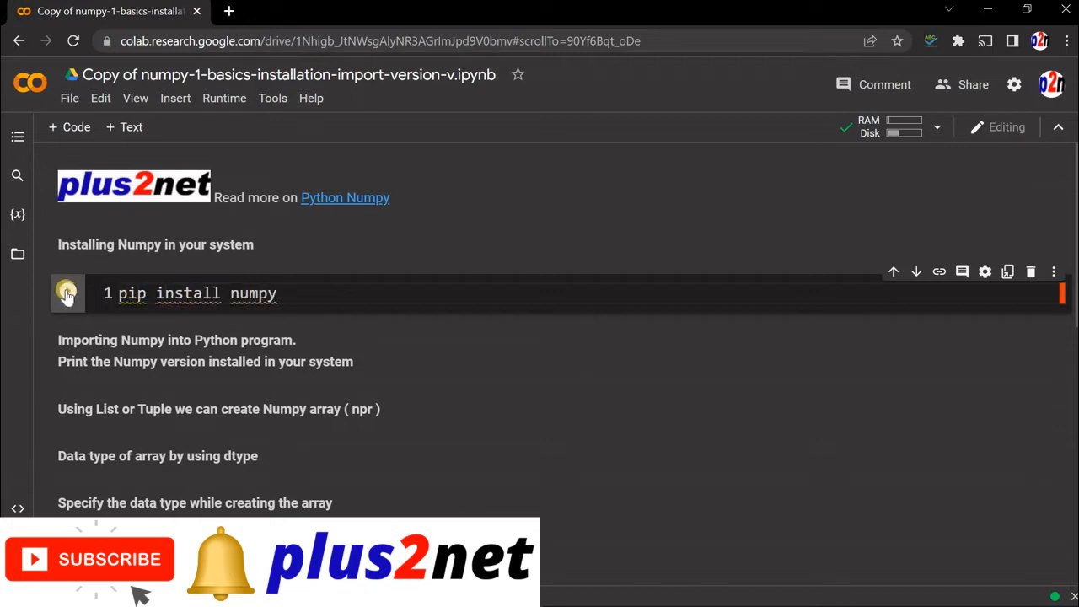
left_click(67, 291)
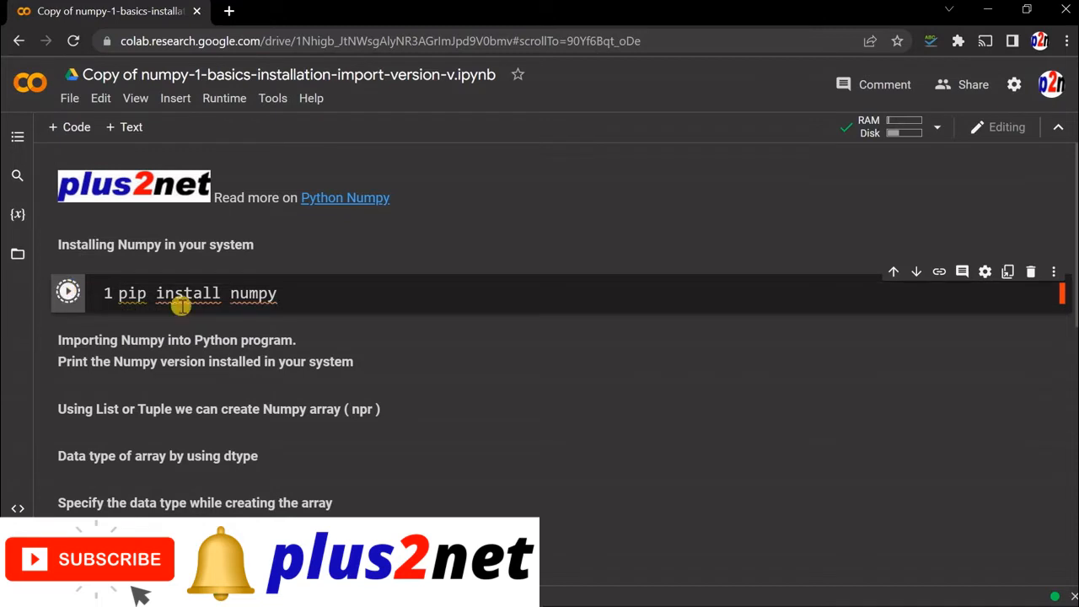
left_click(68, 290)
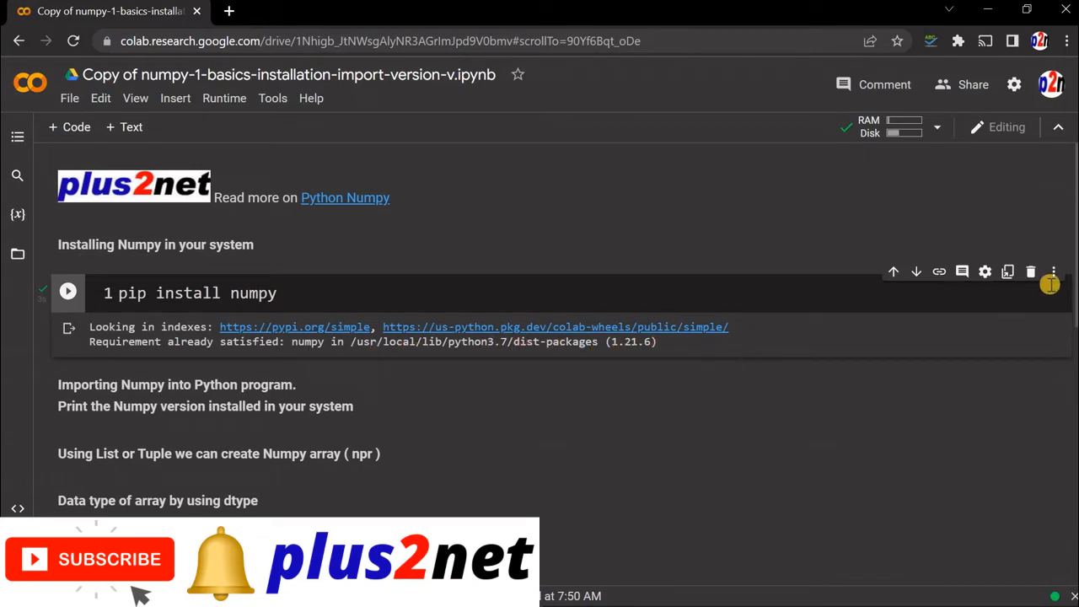
scroll("down", 3)
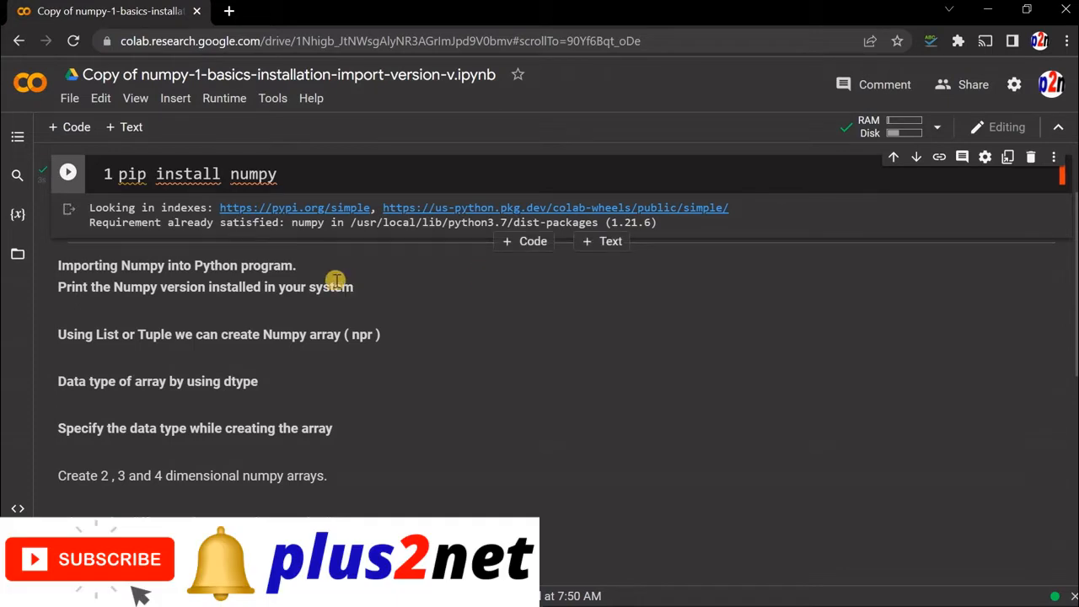
mouse_move(301, 269)
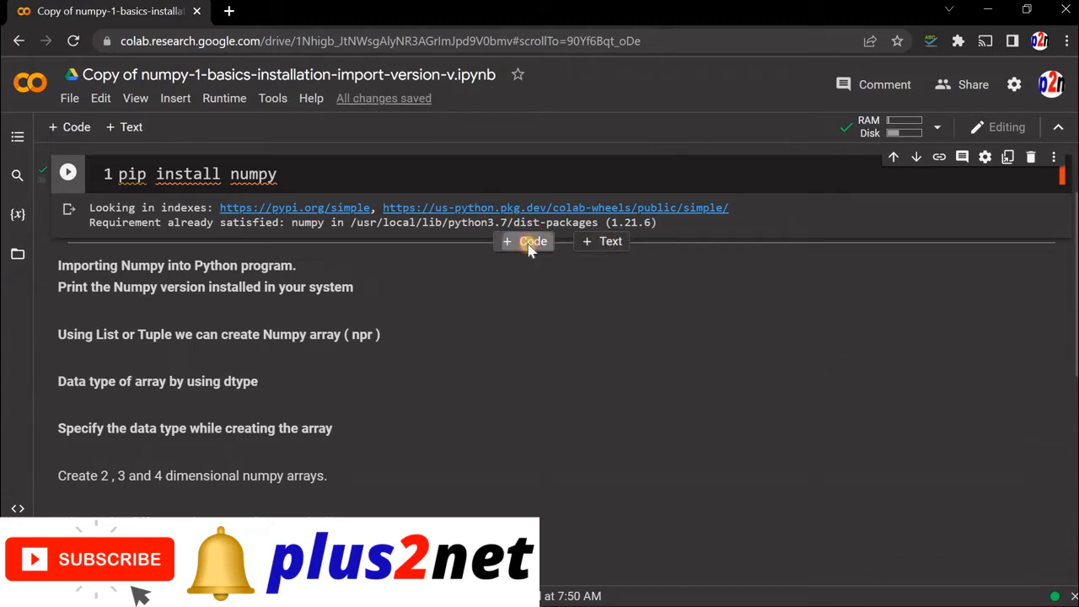
- Add and run a cell importing numpy as np and printing "Numpy version is :" with np.__version__
left_click(522, 241)
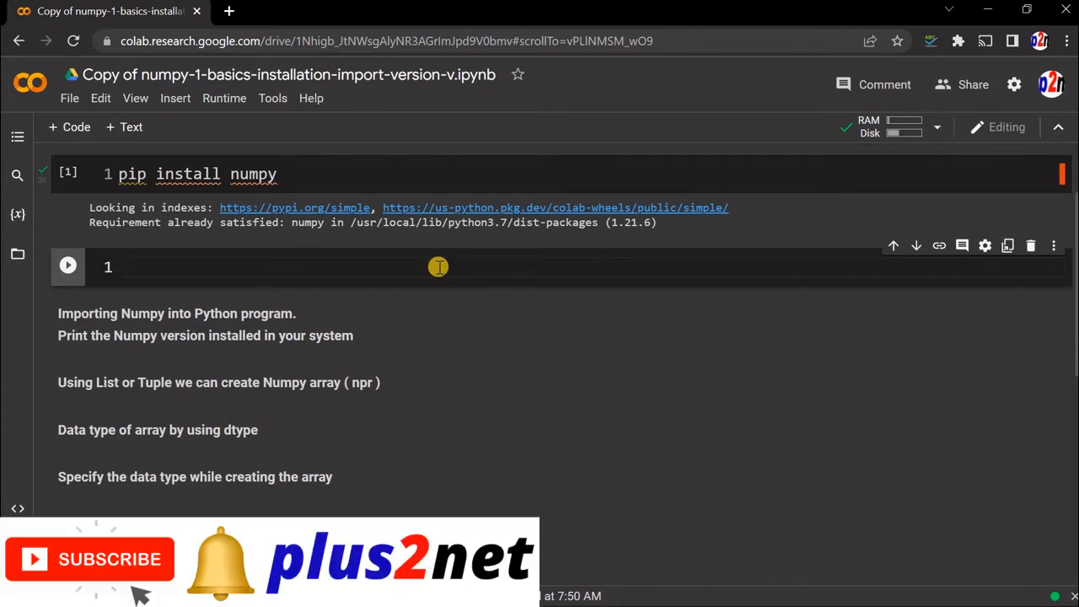
type("import")
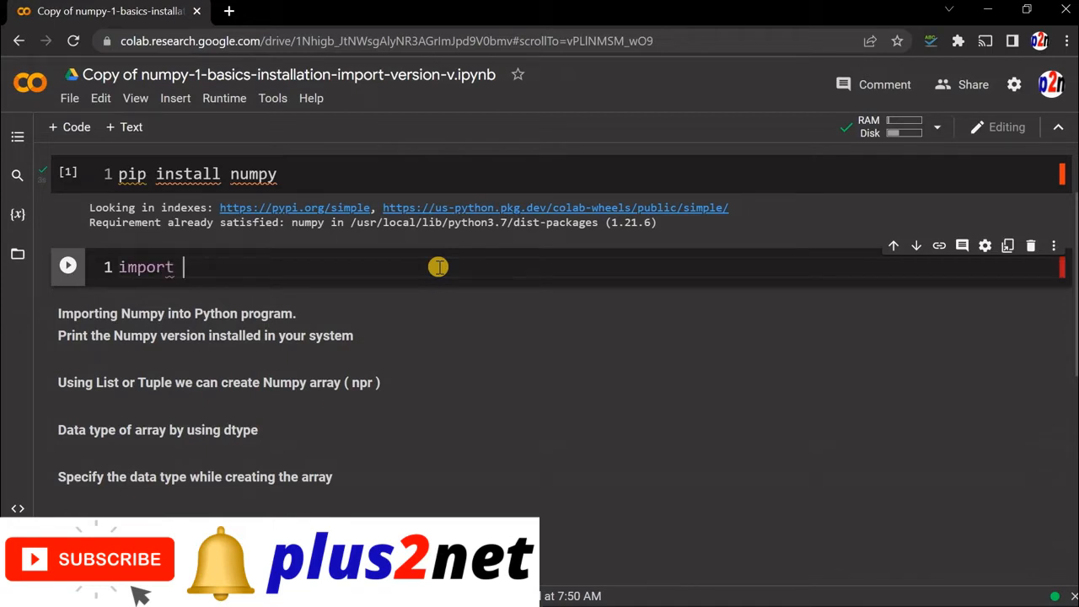
type("numpy")
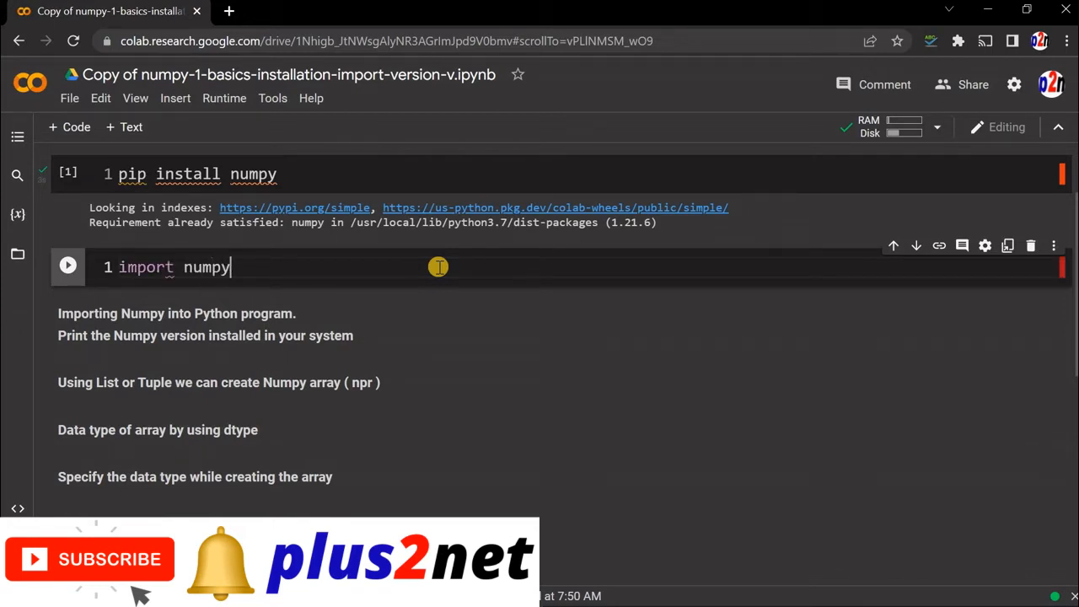
type("as np")
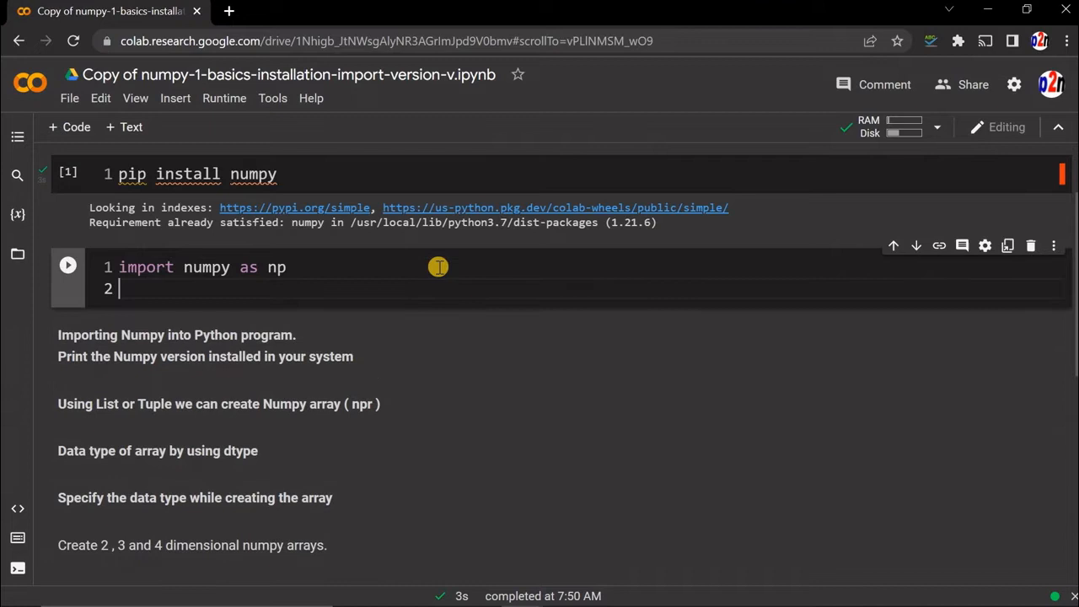
type("print")
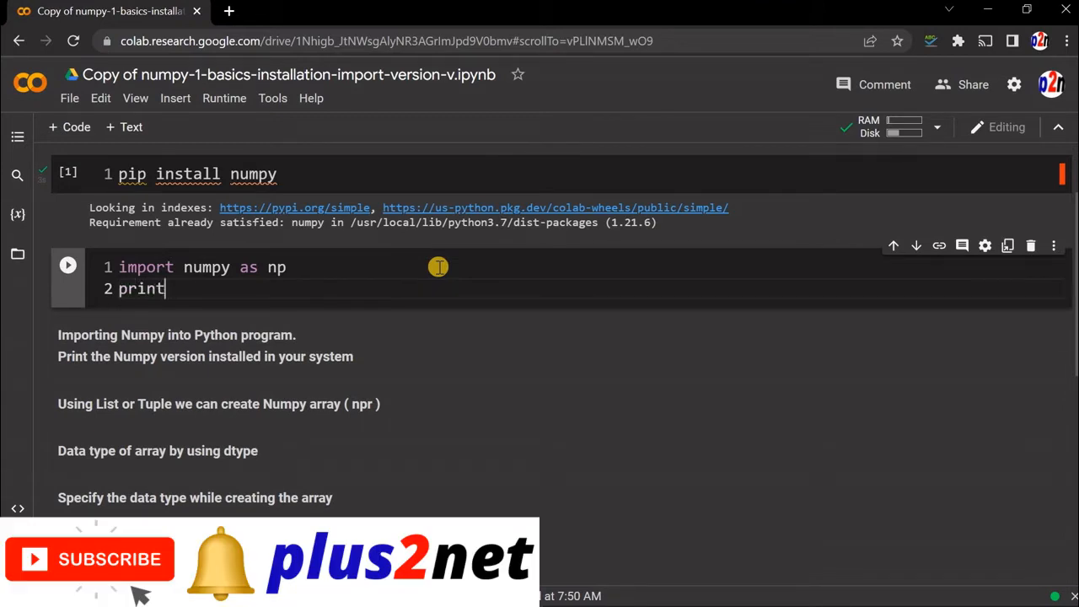
type("()")
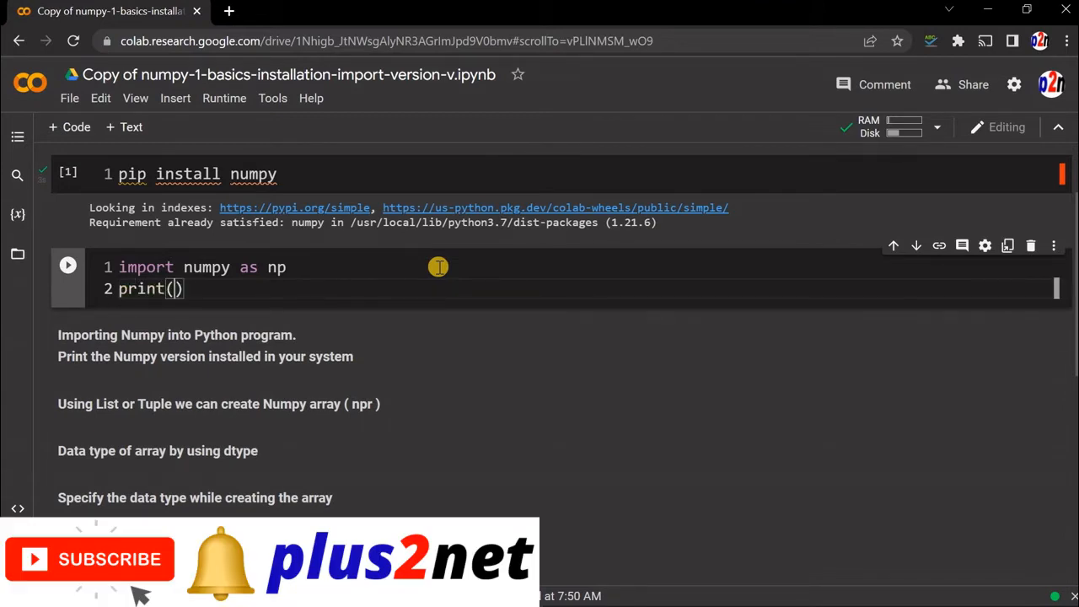
type("\"Nump\"")
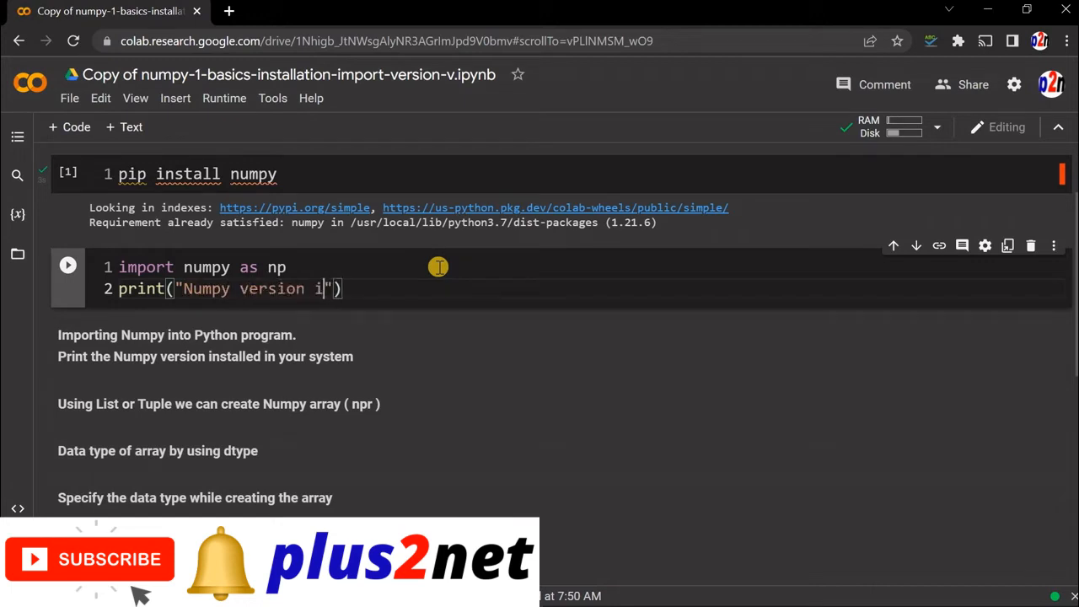
type("s :")
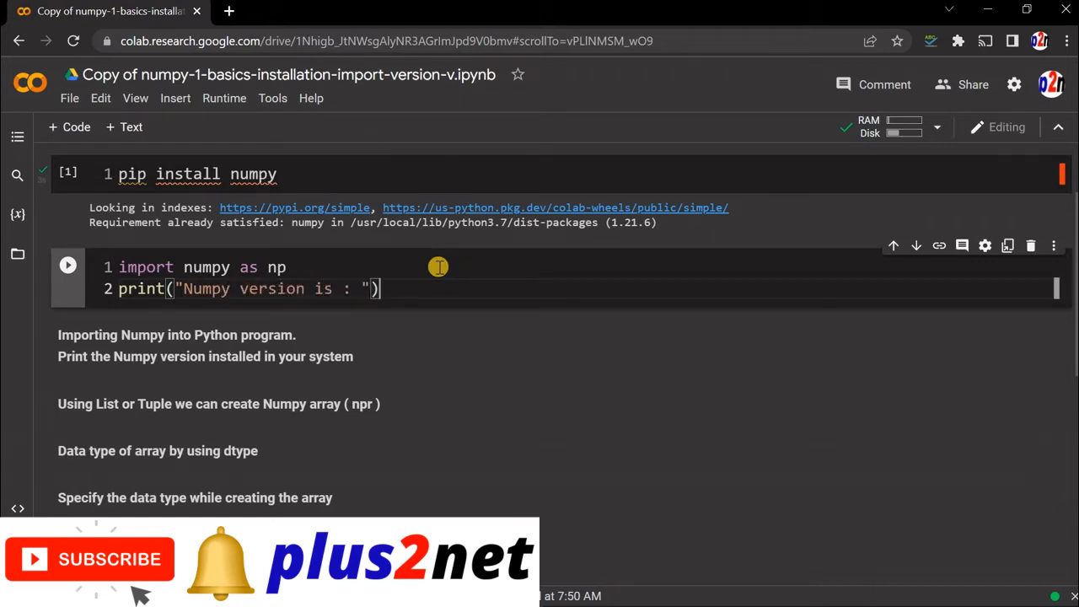
type(",")
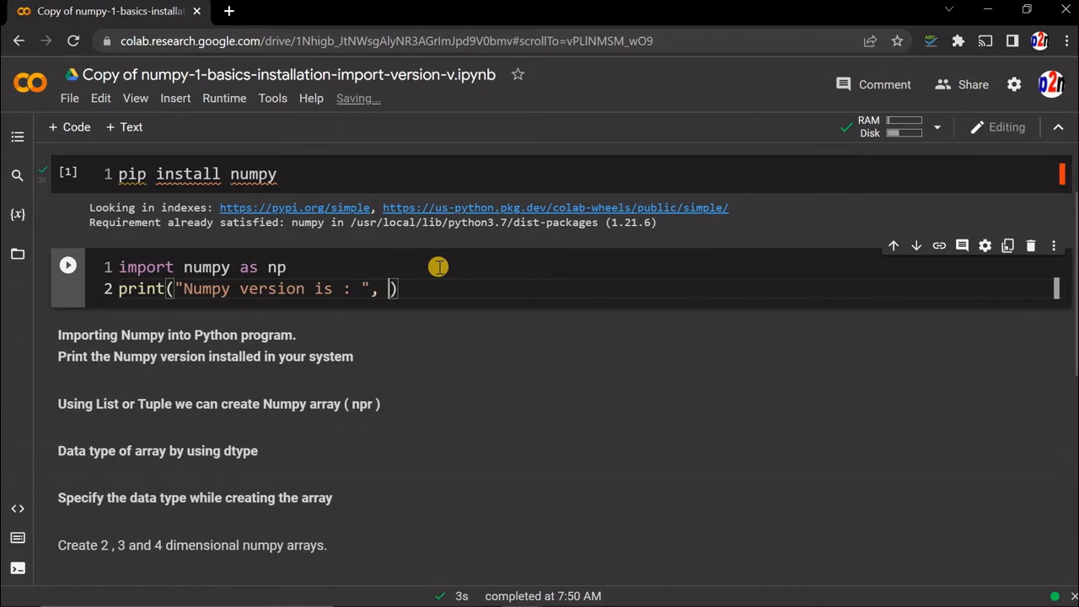
type("np.__")
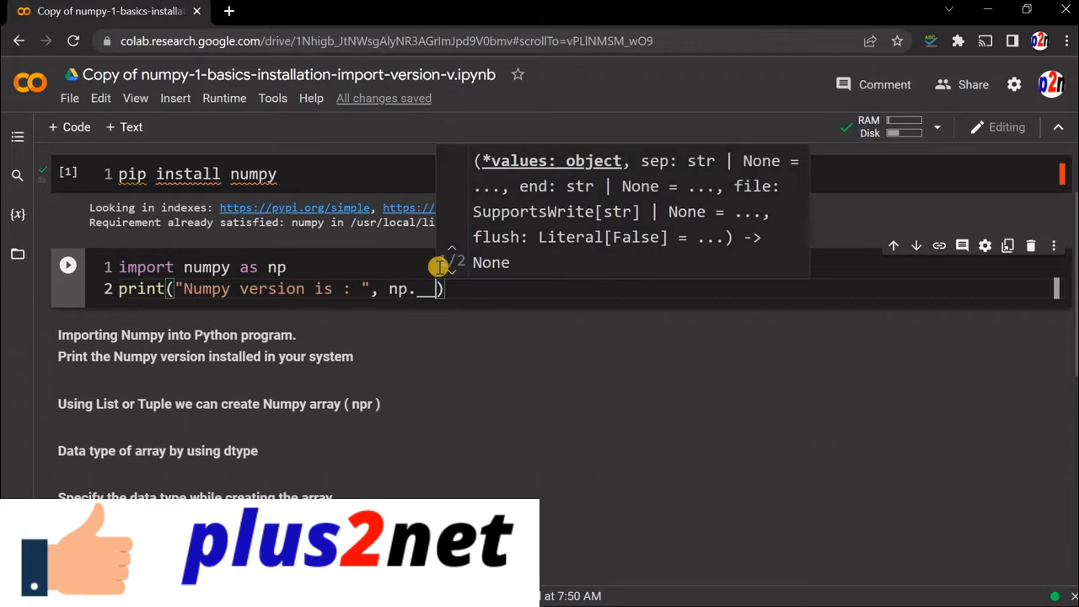
type("version__")
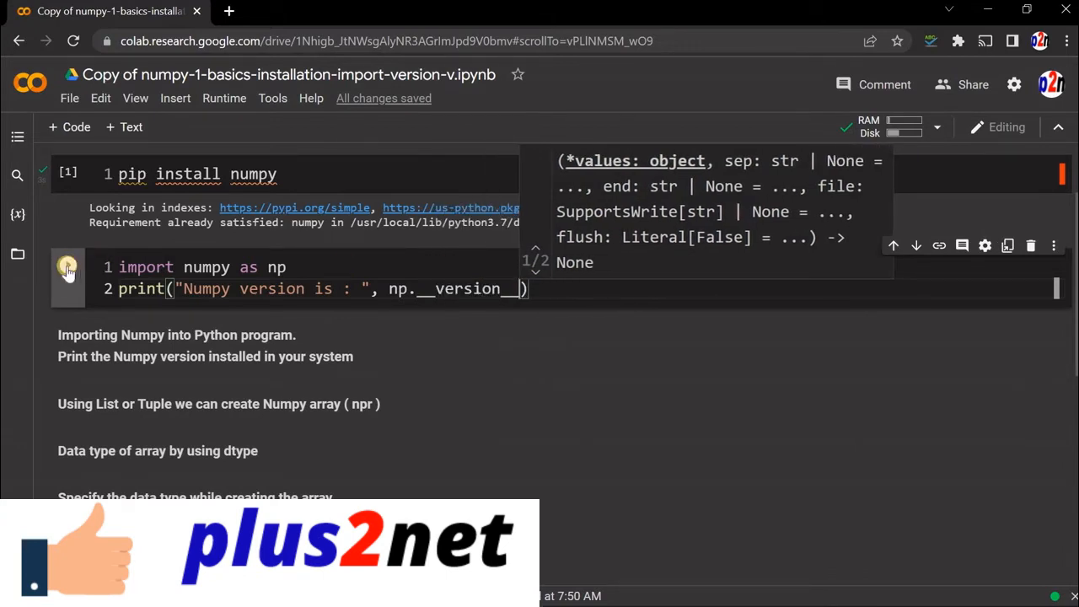
left_click(67, 265)
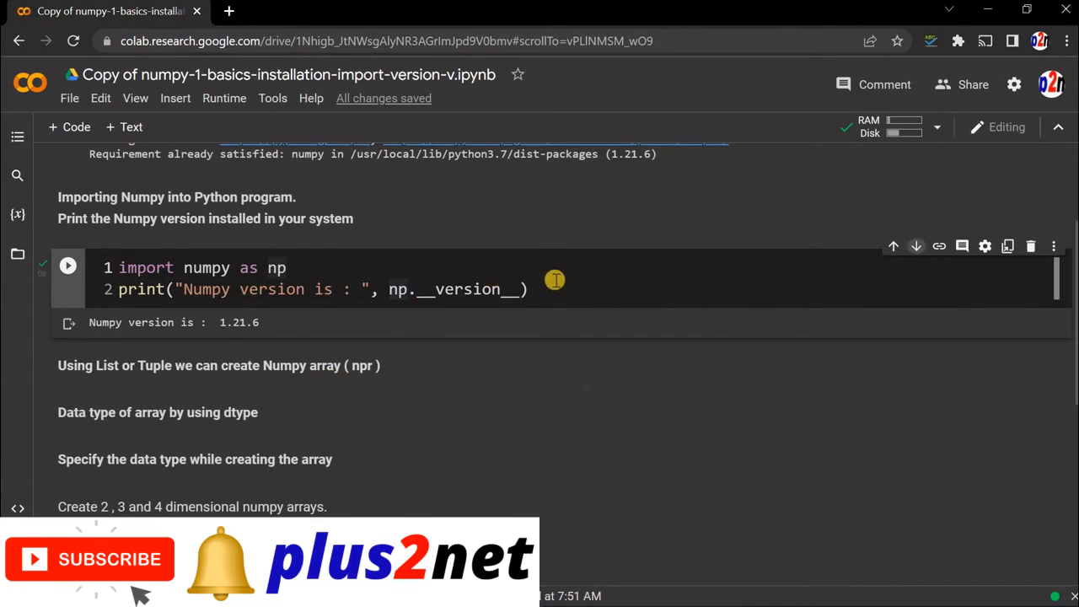
mouse_move(533, 319)
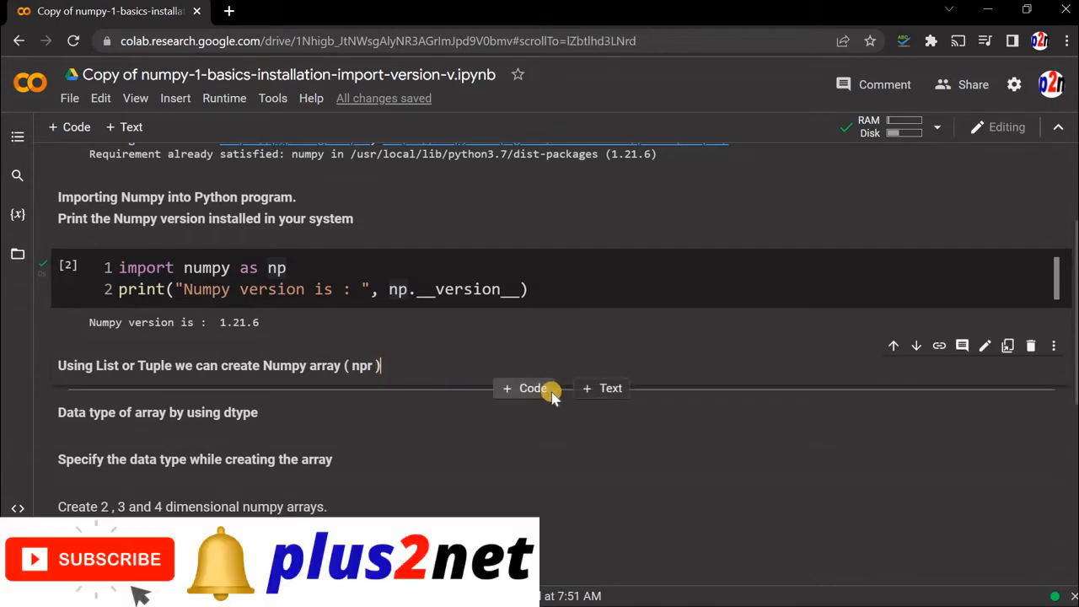
mouse_move(526, 388)
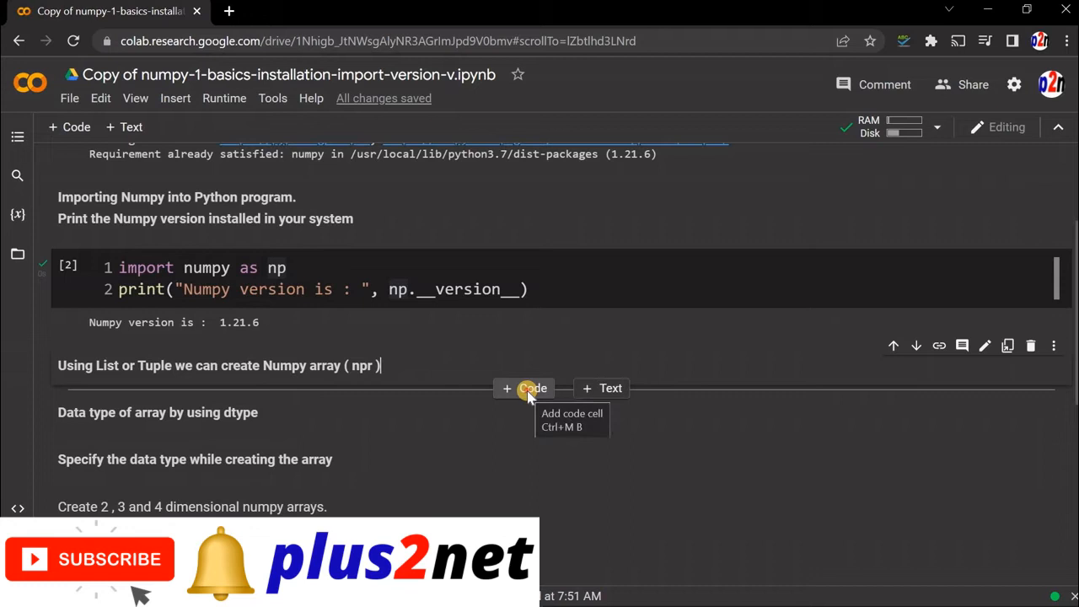
- Write and run a cell with import numpy as np, npr=np.array([4,5,9]) and print(npr)
left_click(523, 388)
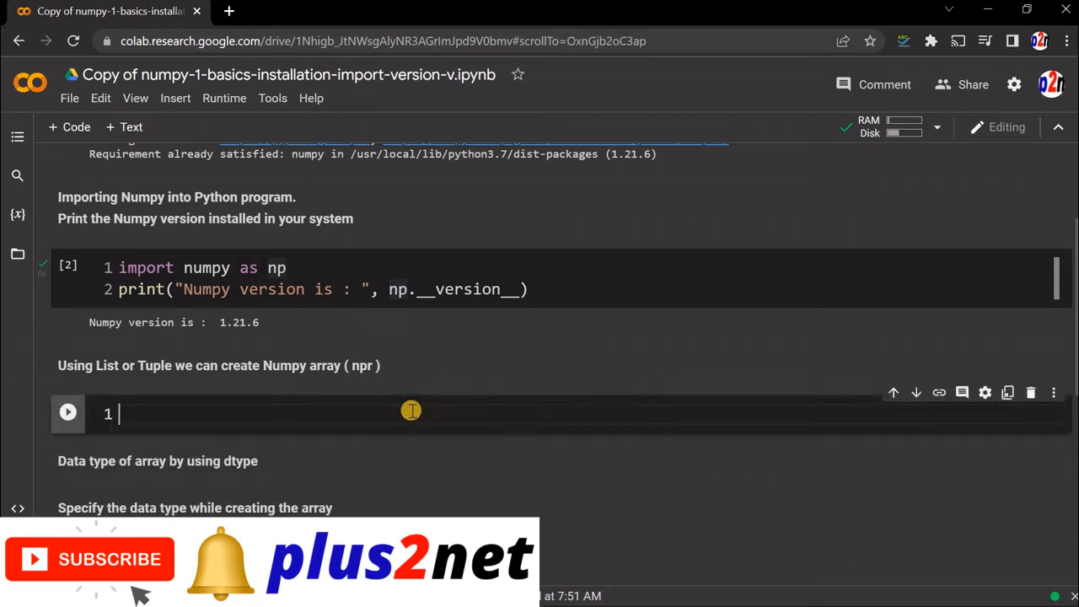
type("import num")
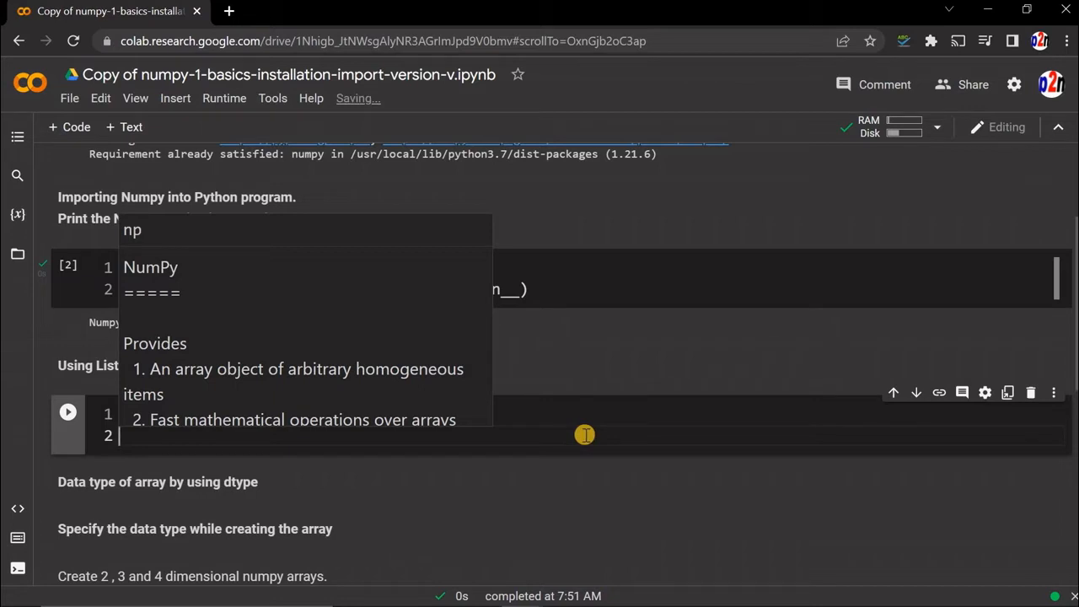
type("np")
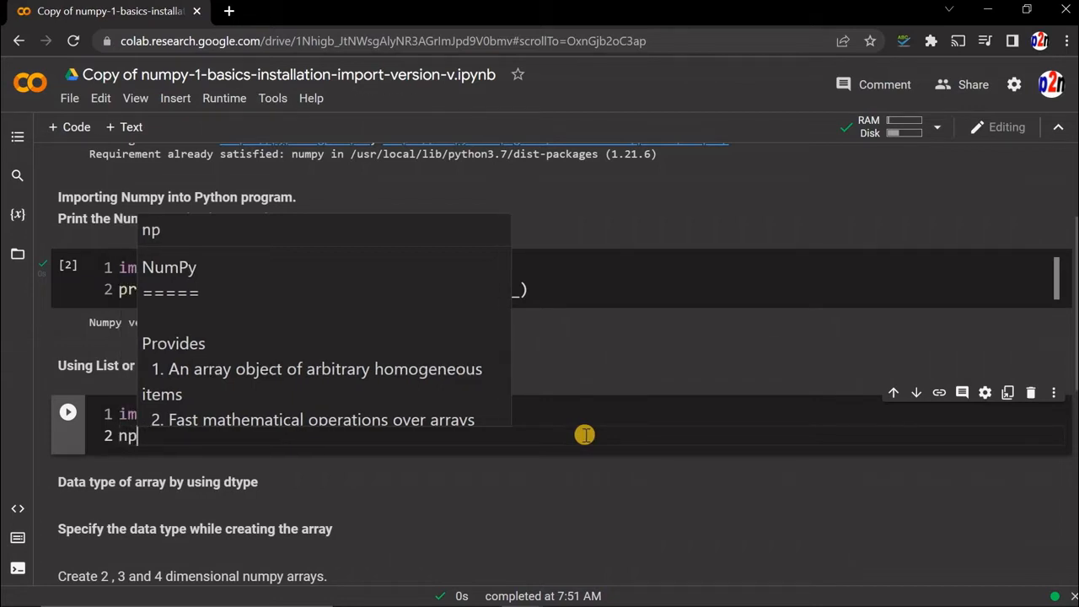
type("r")
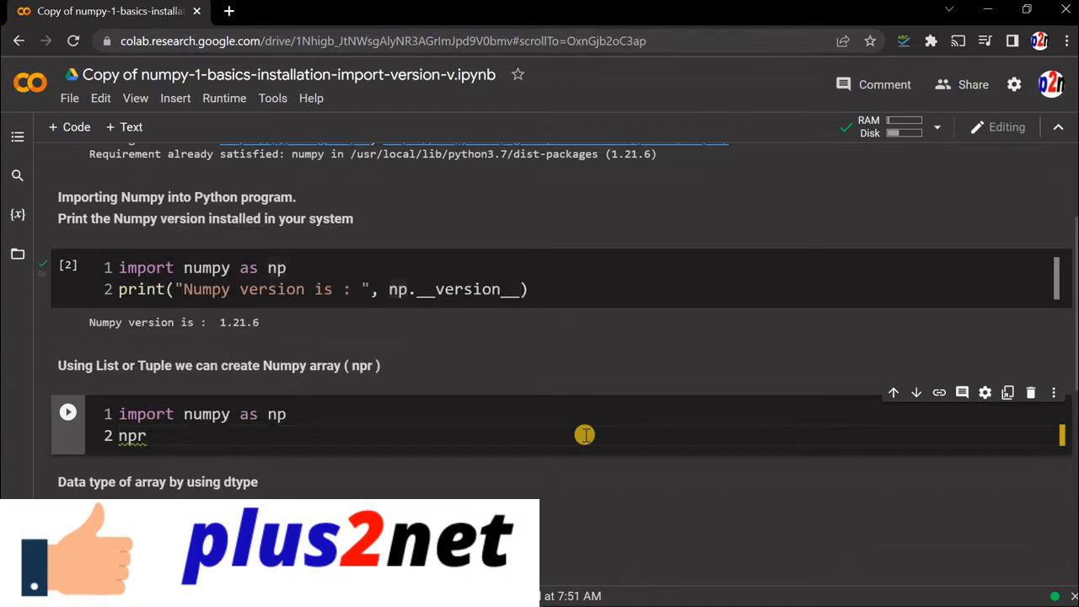
type("=")
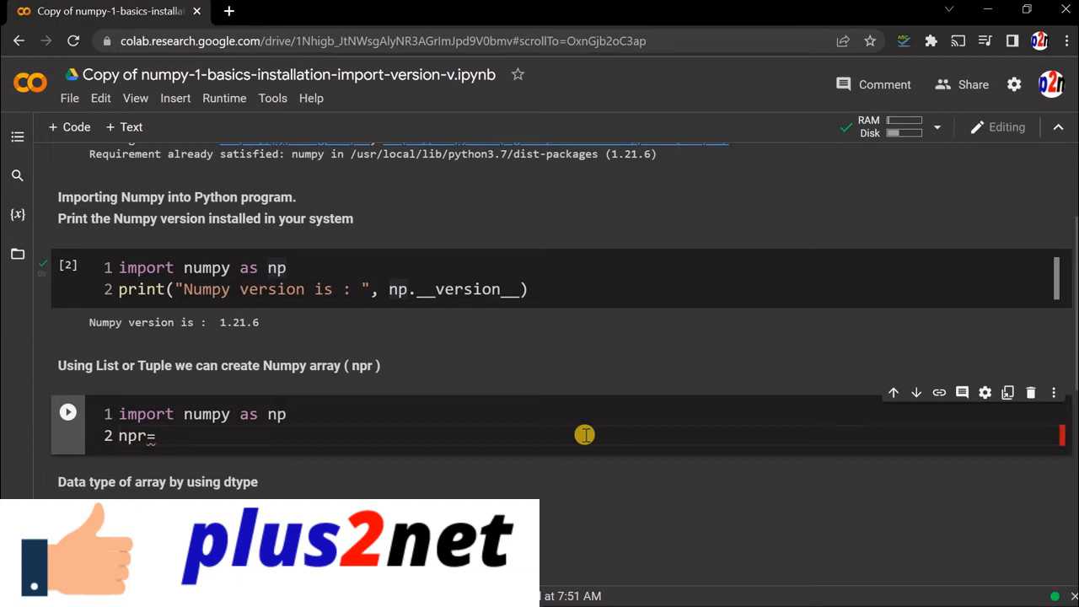
type("np")
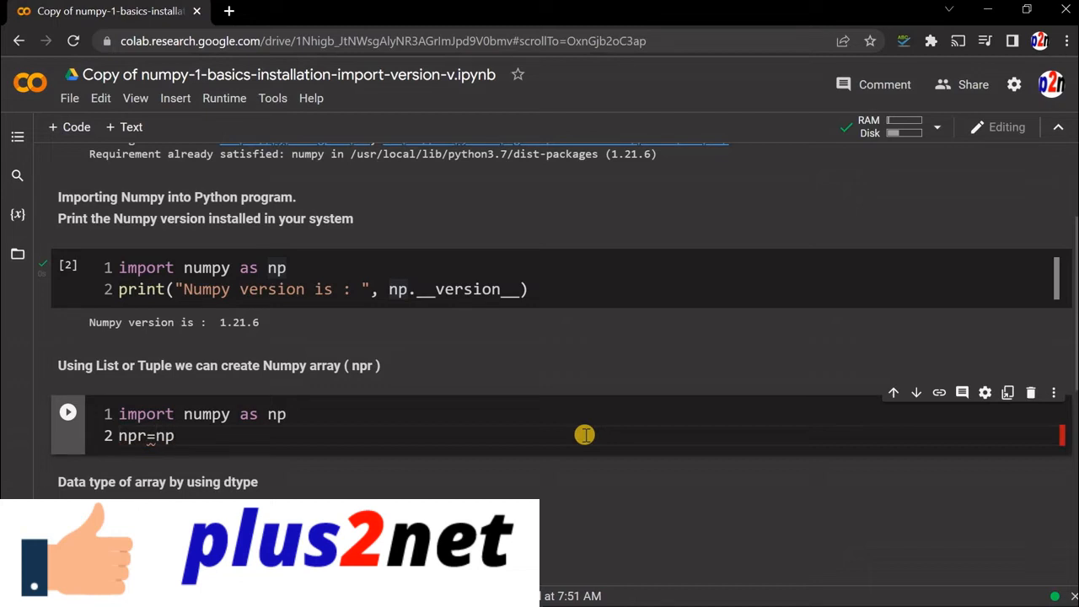
type(".array")
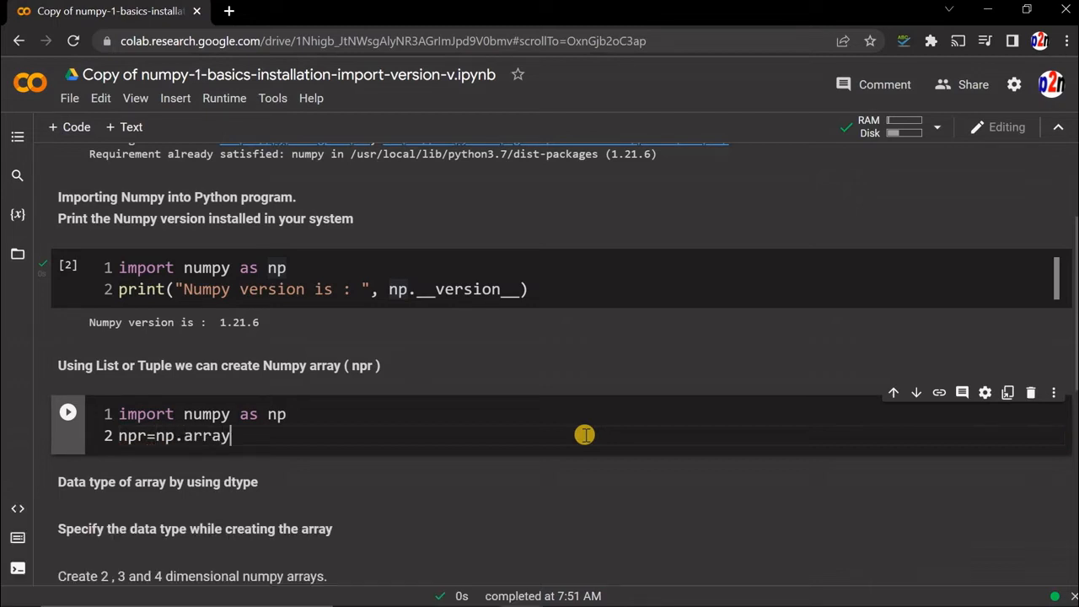
type("()")
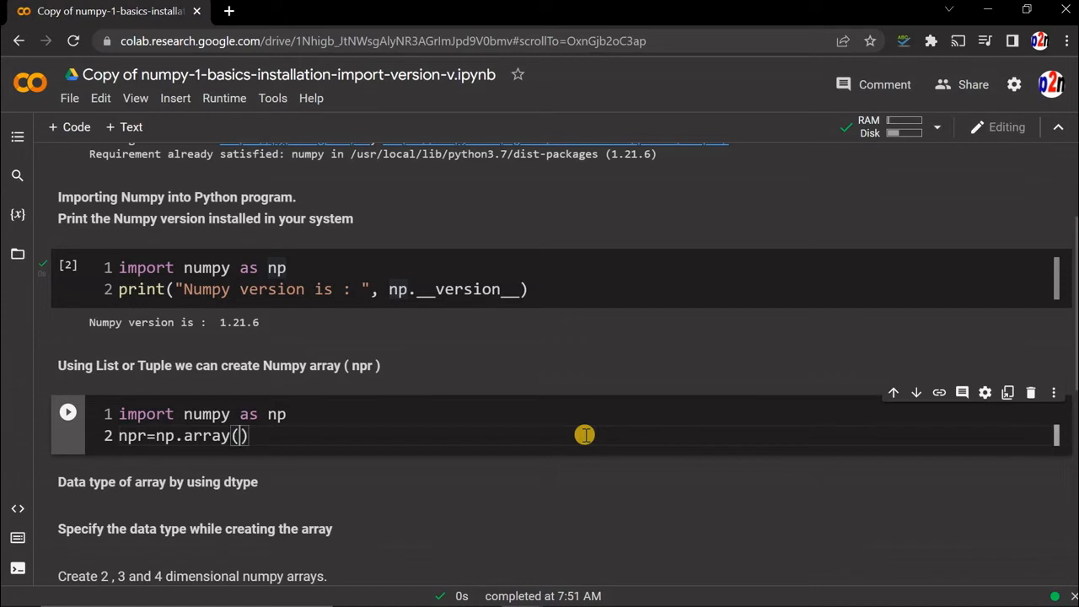
type("[]")
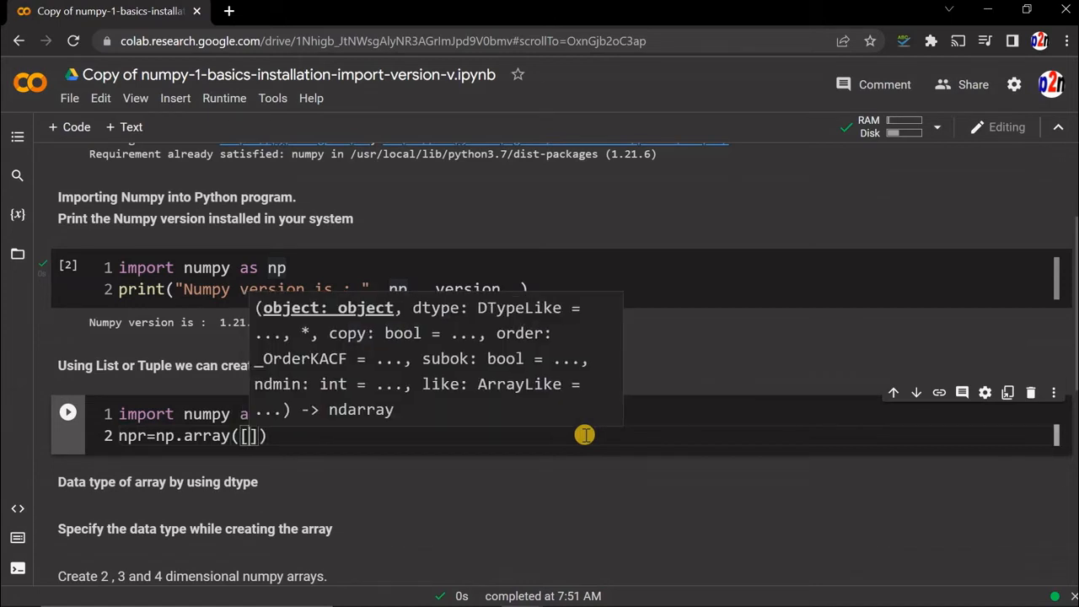
type("4,")
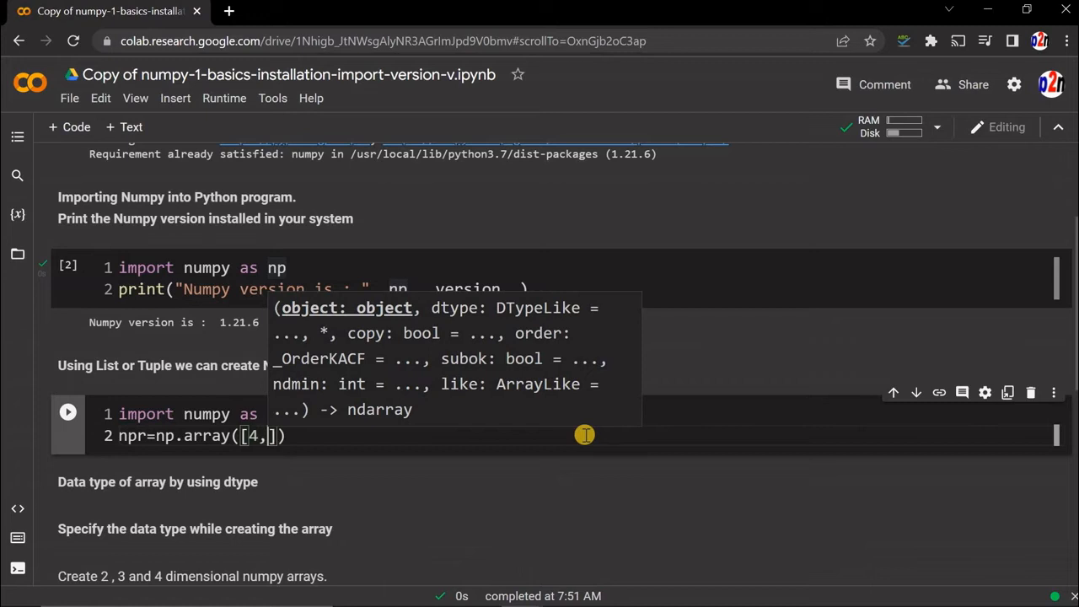
type("5,9")
type("print(npr)")
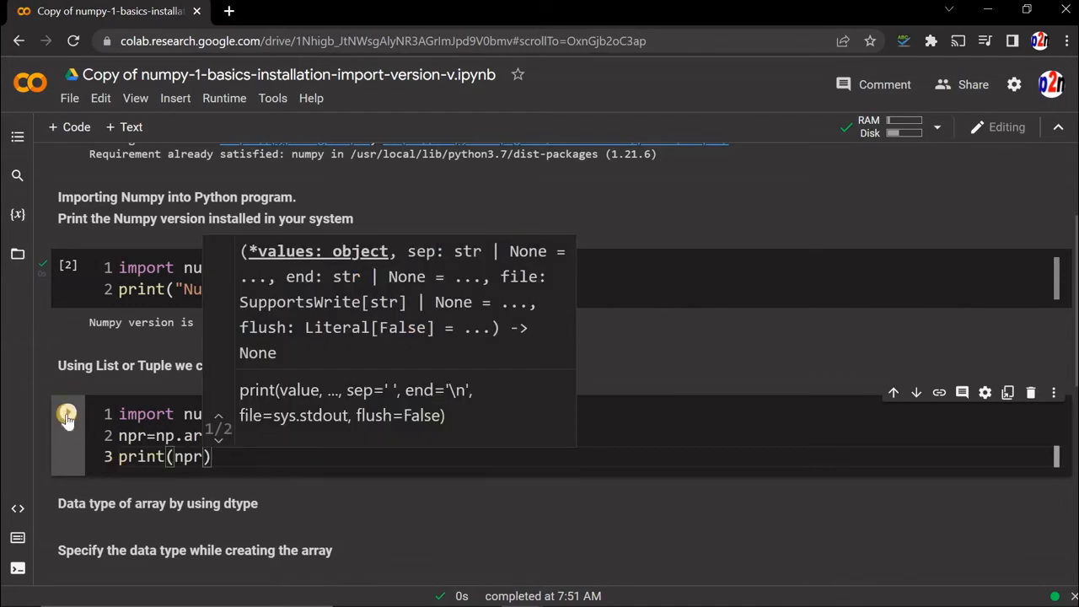
left_click(67, 413)
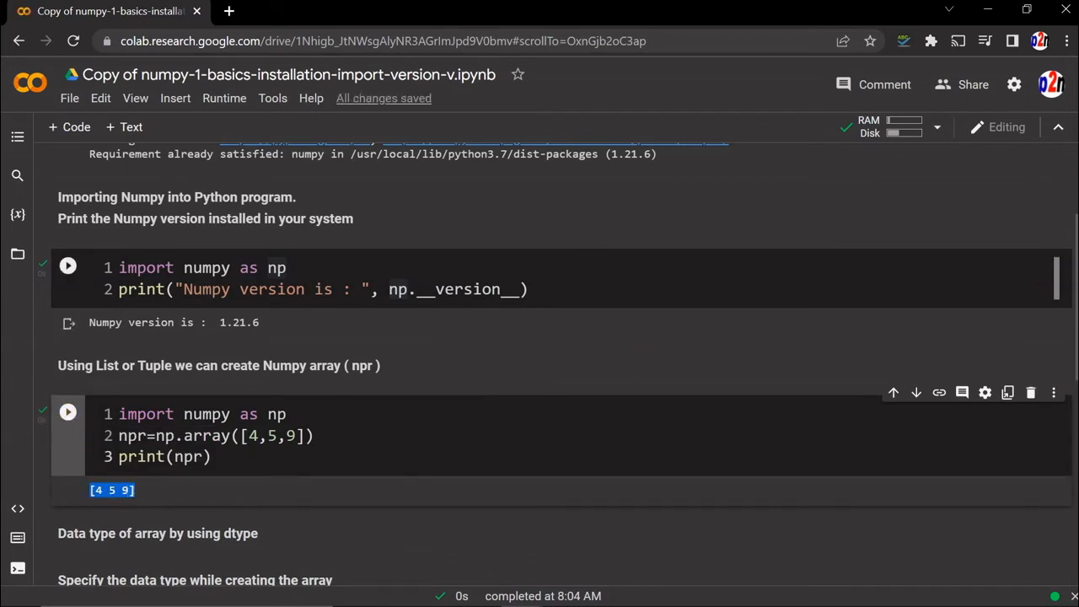
- Add a new cell defining l1=[3,2,8], npr=np.array(l1) and print(npr)
scroll("down", 3)
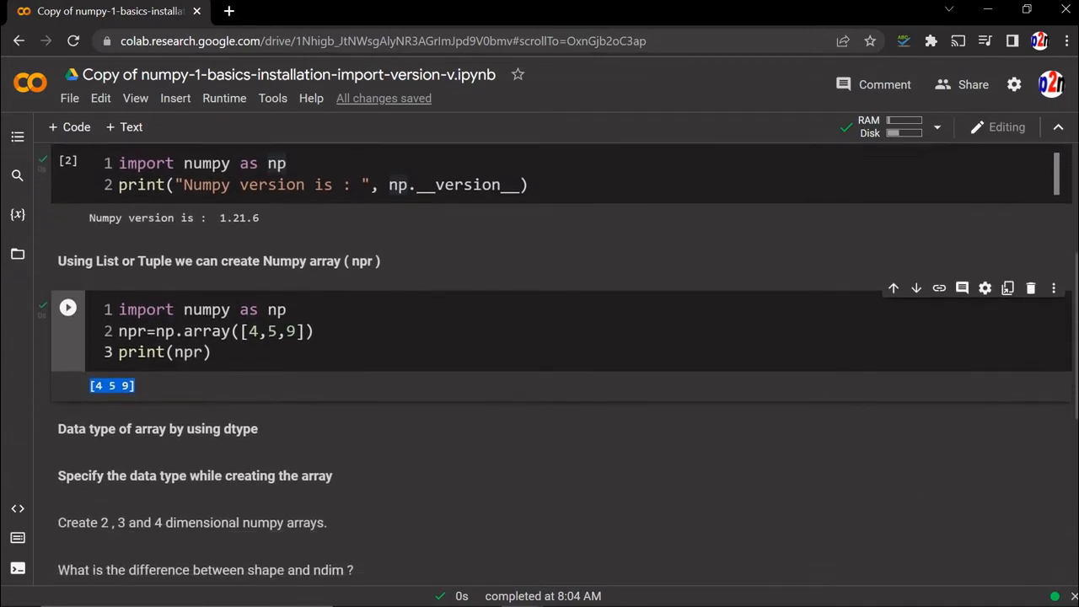
scroll("down", 3)
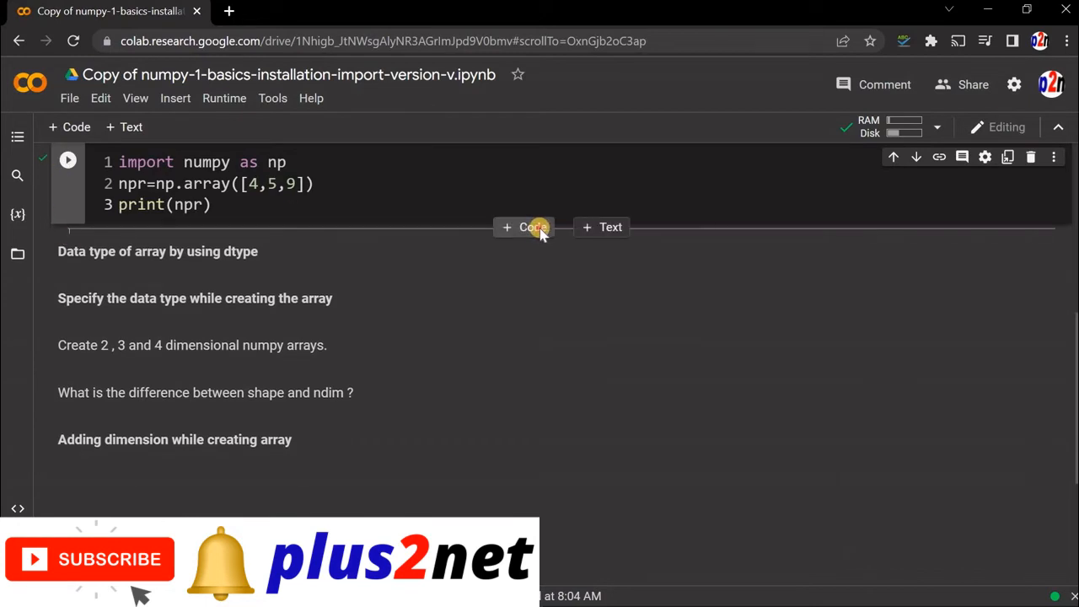
left_click(523, 225)
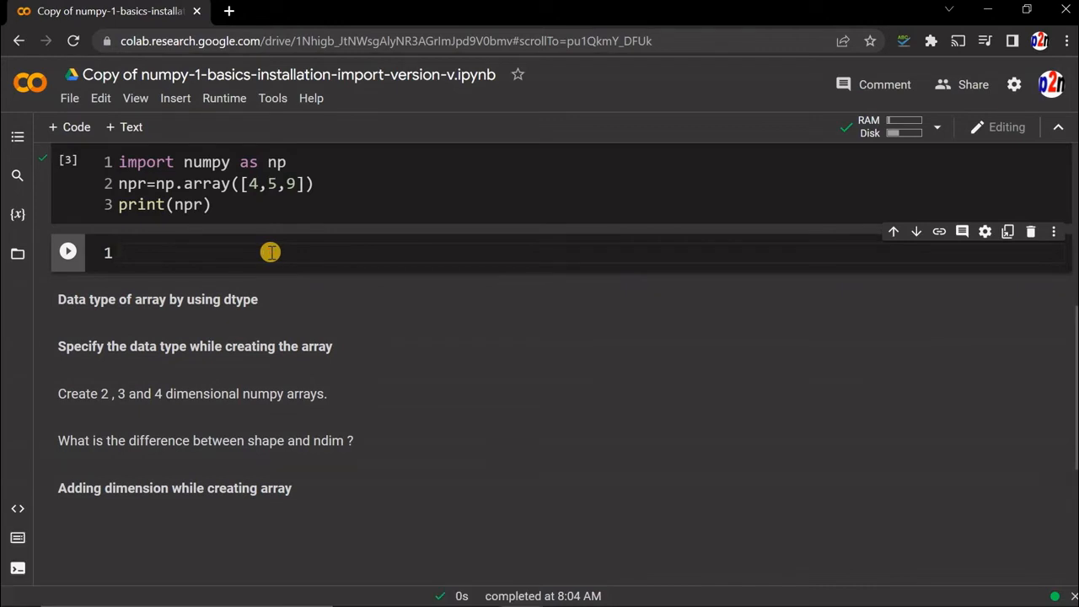
type("l1=")
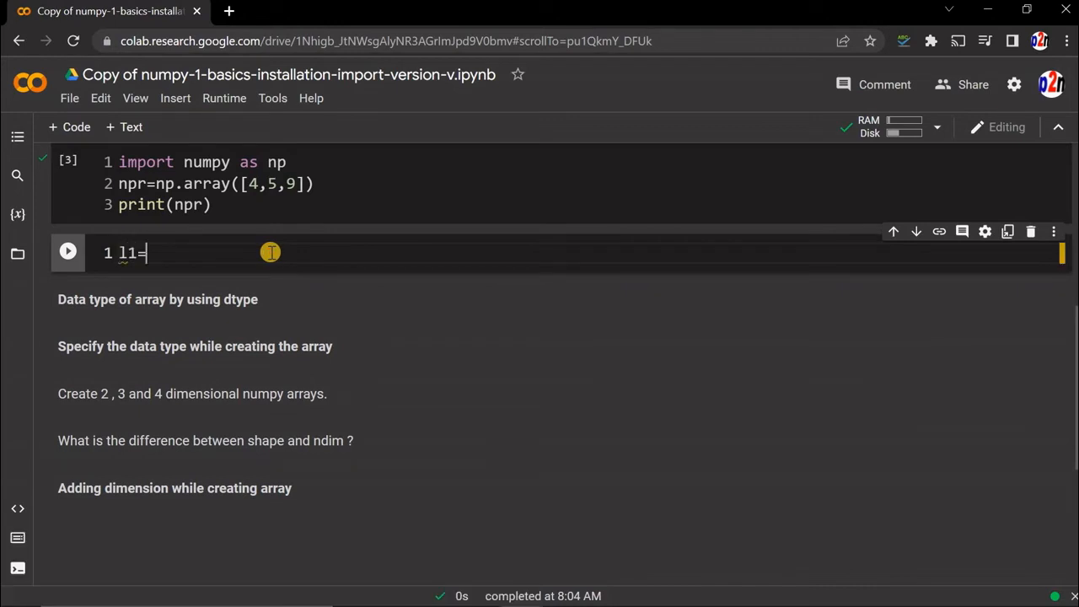
type("[3]")
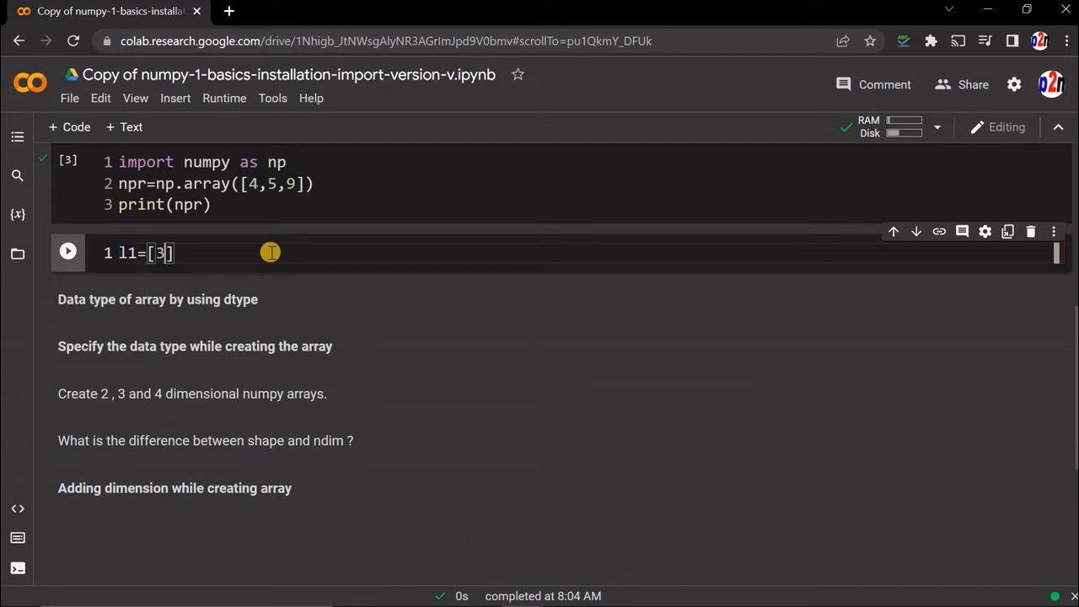
type("28")
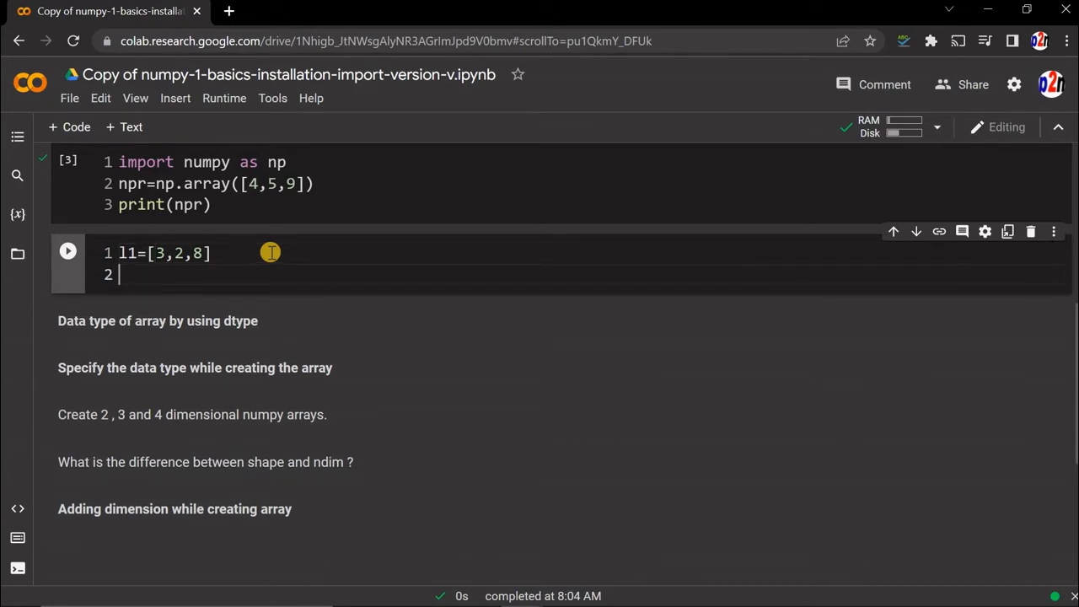
type("npr=")
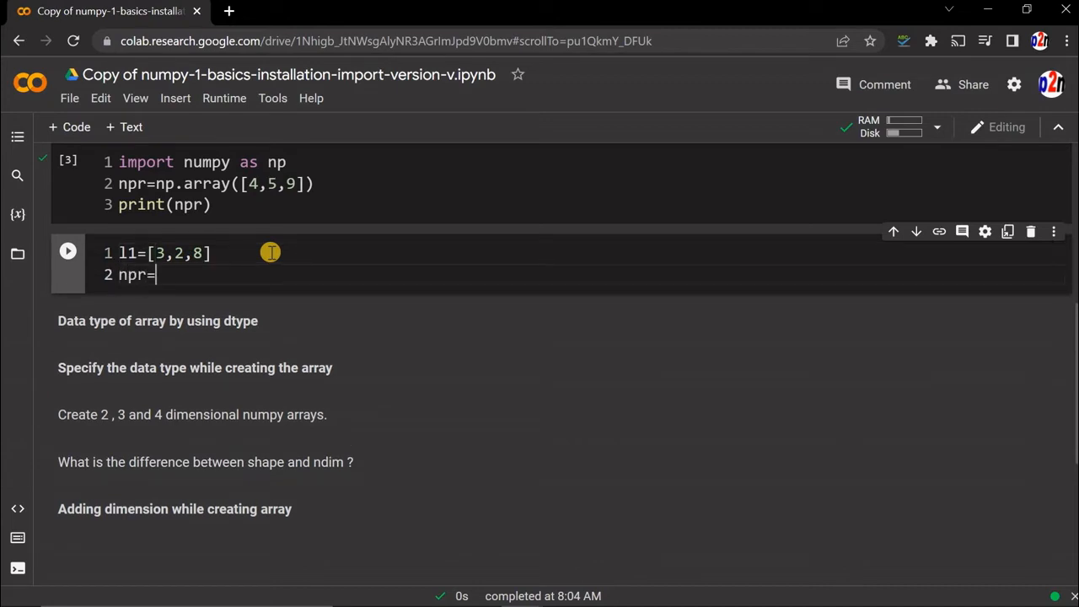
type("np.array(l")
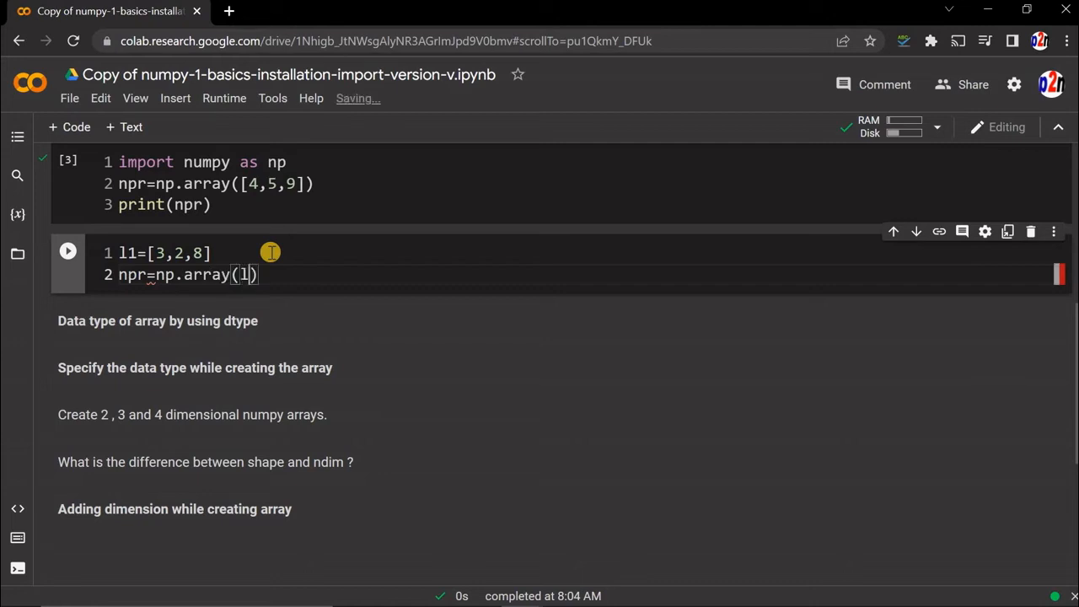
type("1")
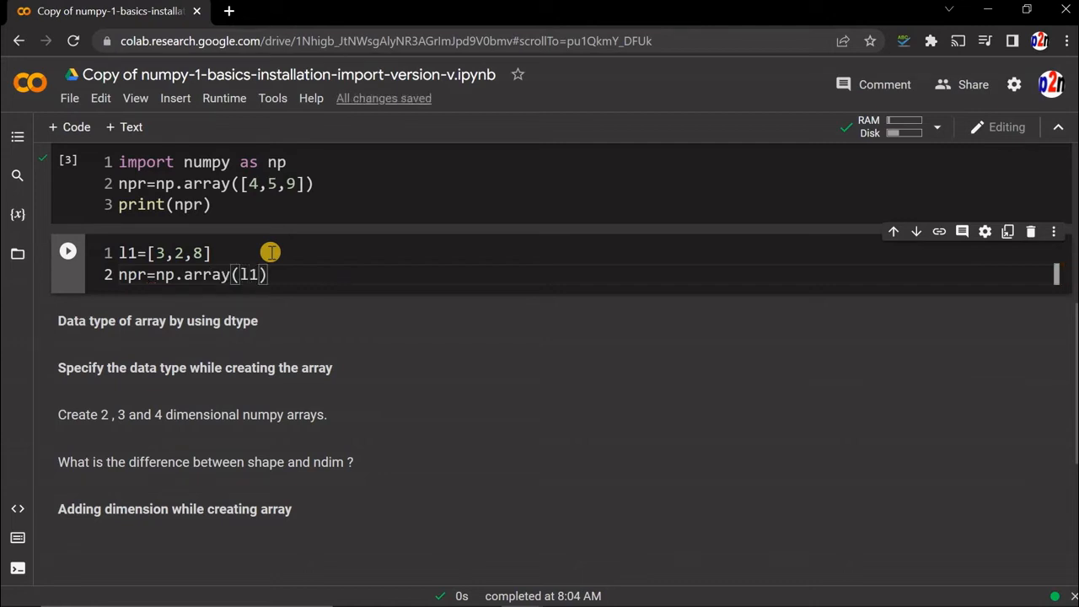
type("pr")
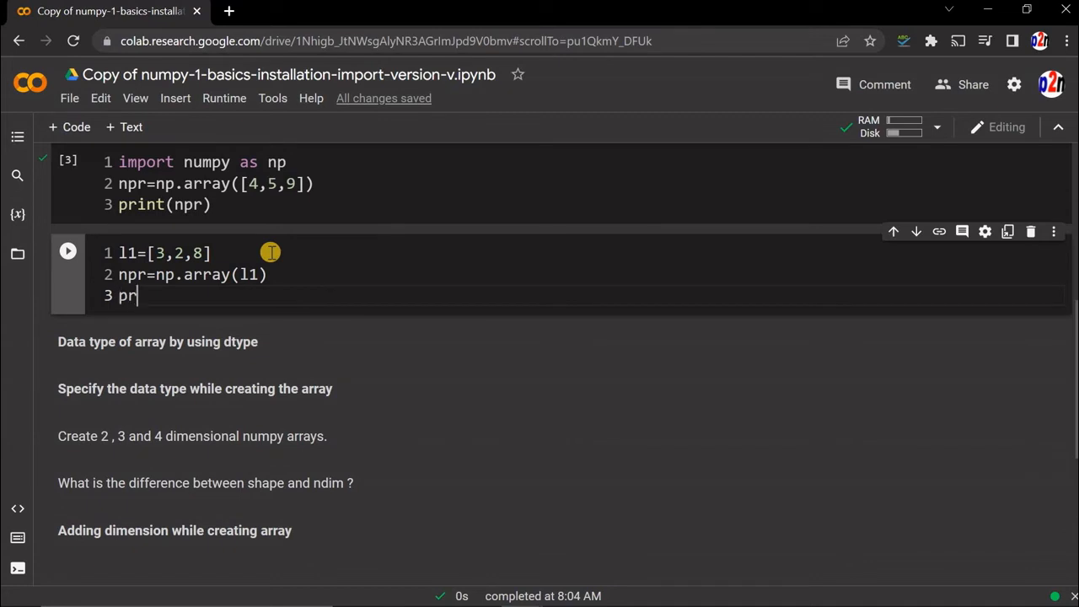
type("int(npr)")
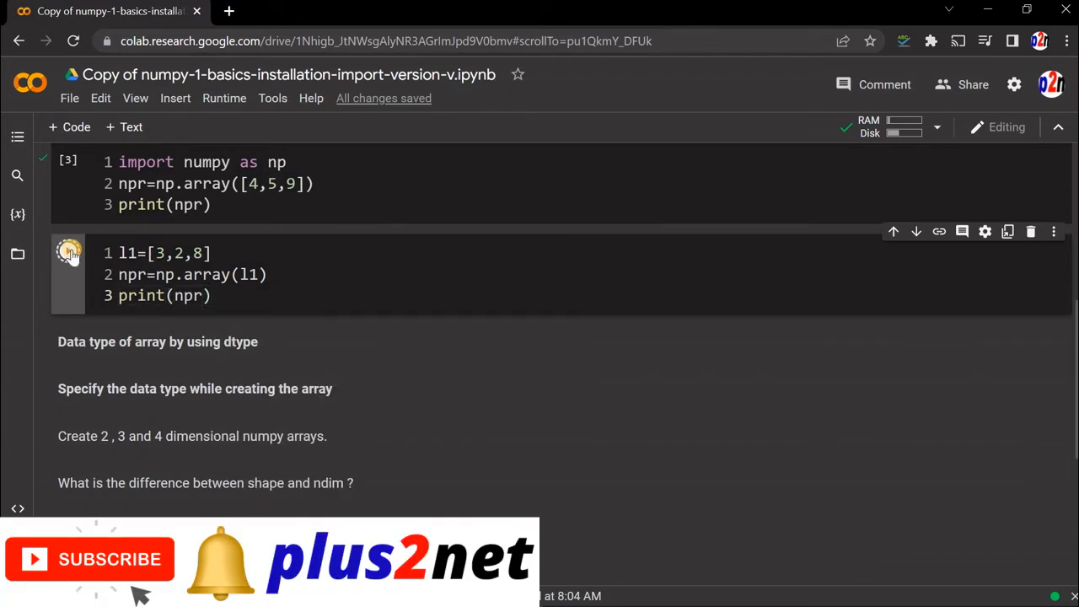
- Append t1=(8,4,9), npr1=np.array(t1), print(npr1) to the cell and run it, outputting [3 2 8] and [8 4 9]
left_click(67, 249)
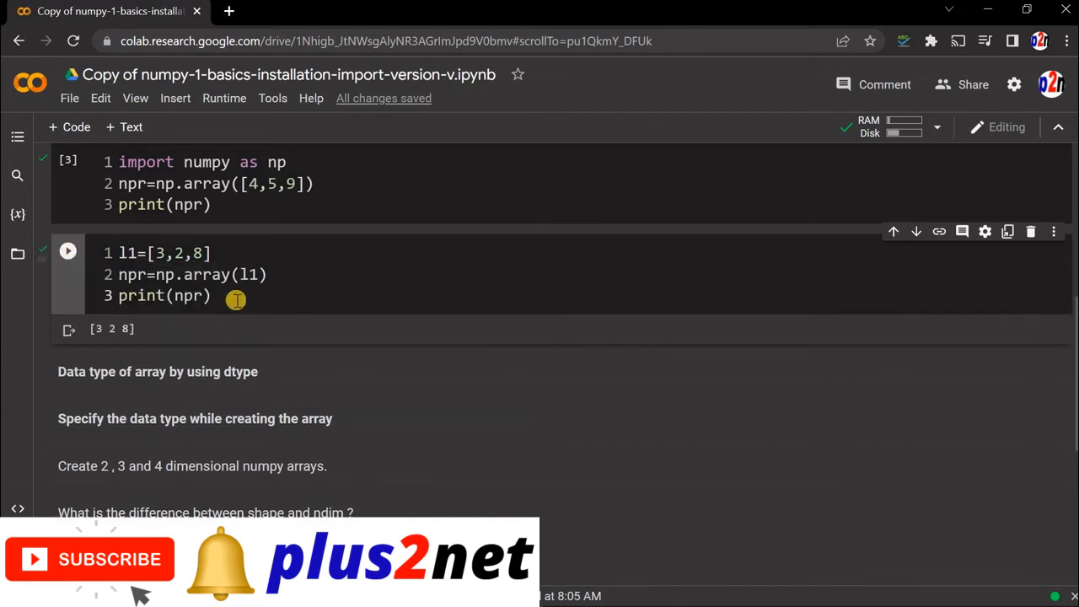
key("enter")
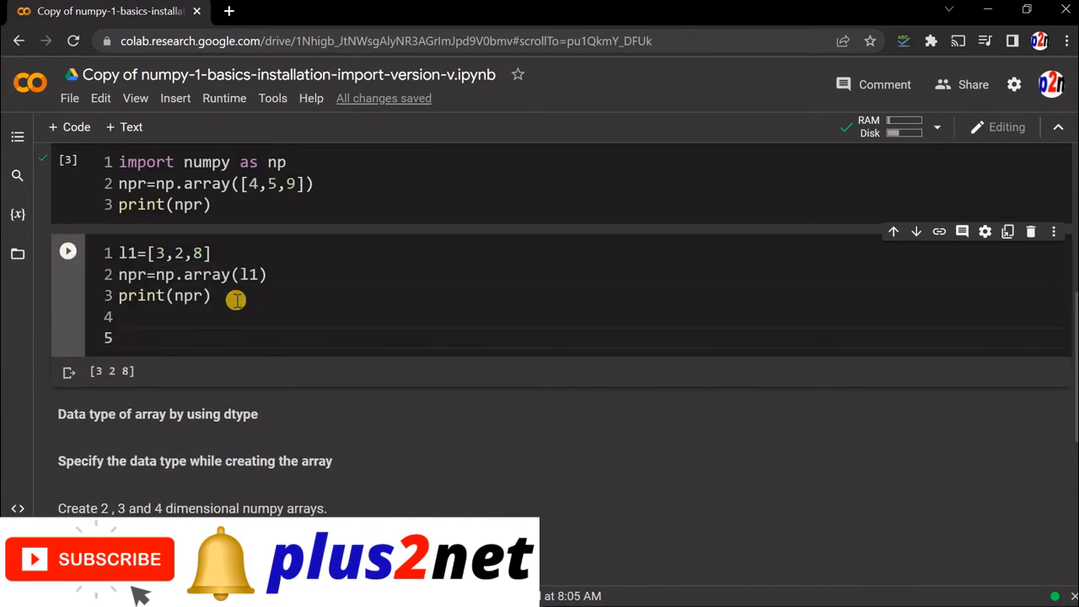
type("t1")
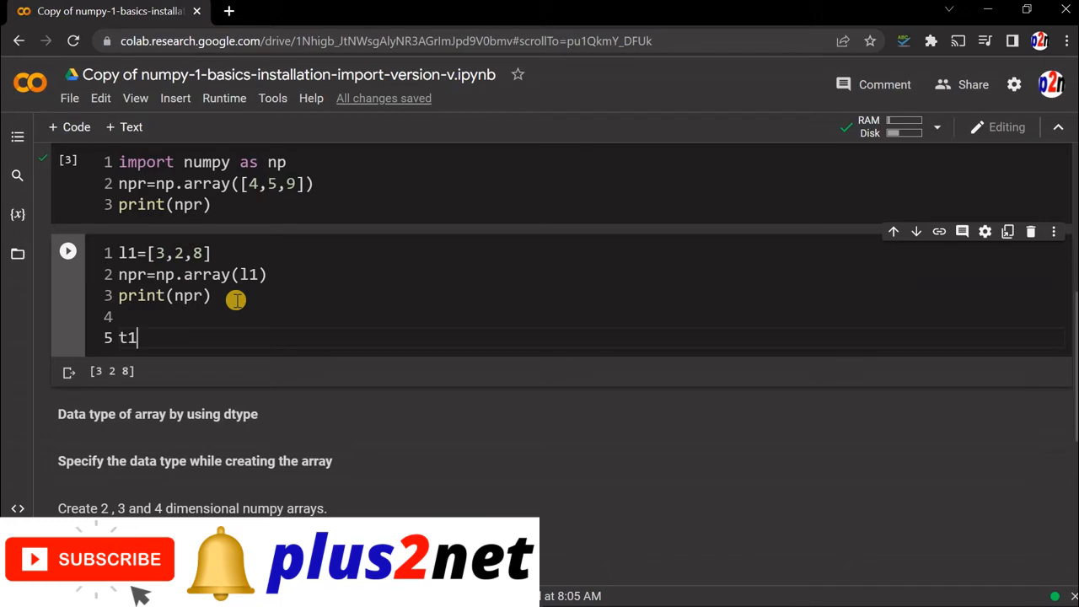
type("=()")
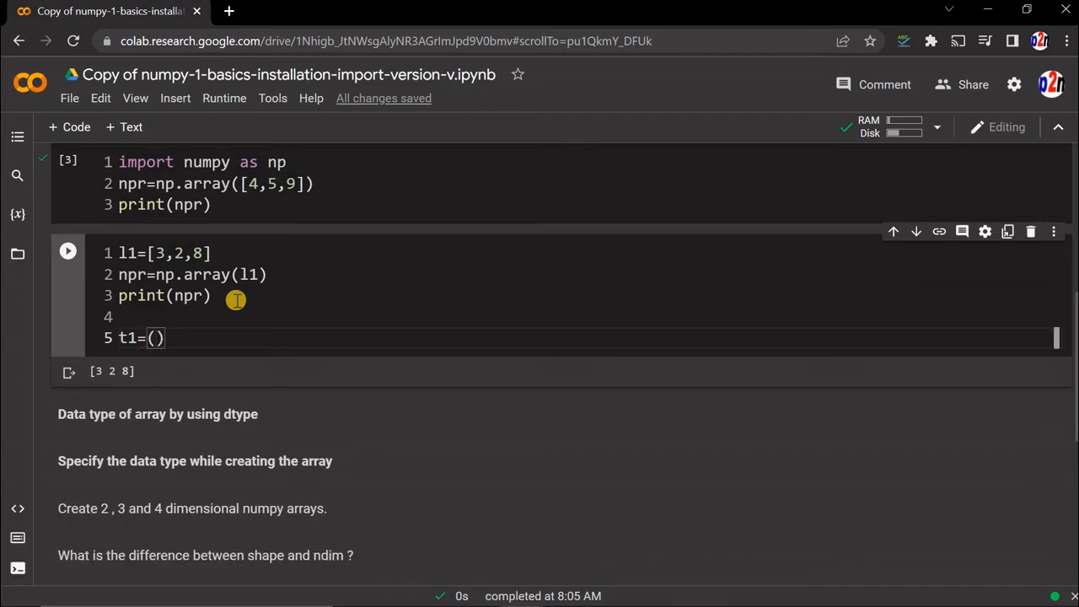
type("8,4")
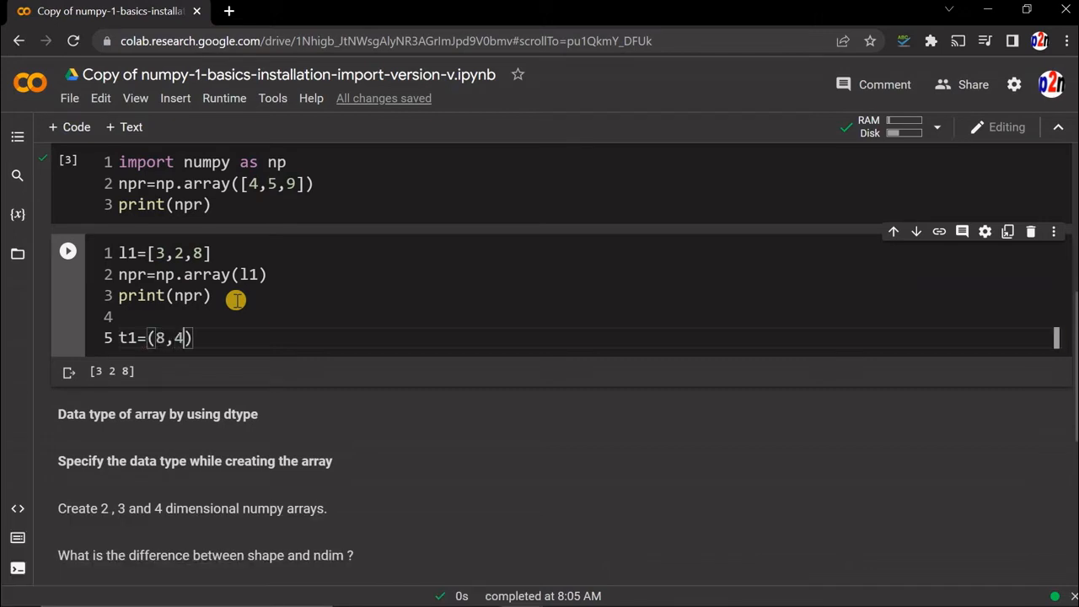
type(",9")
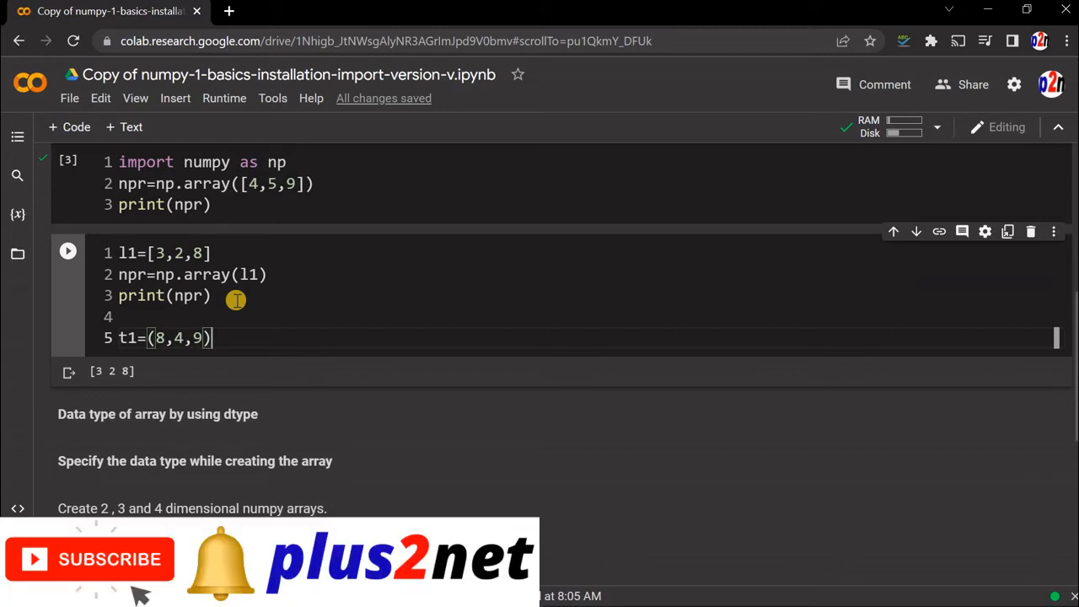
type("npr")
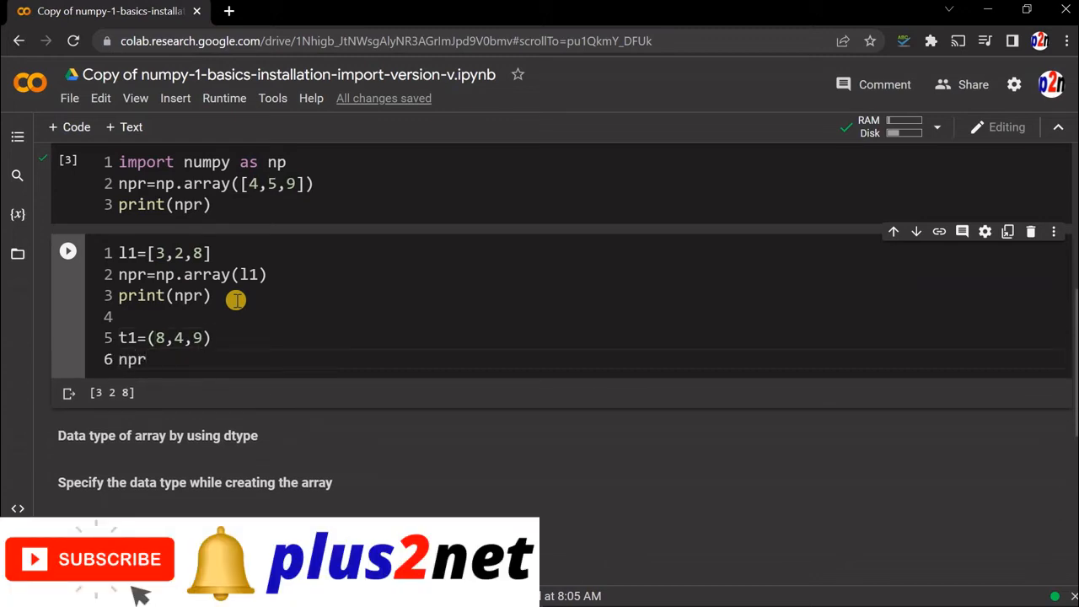
type("=np.array(t1")
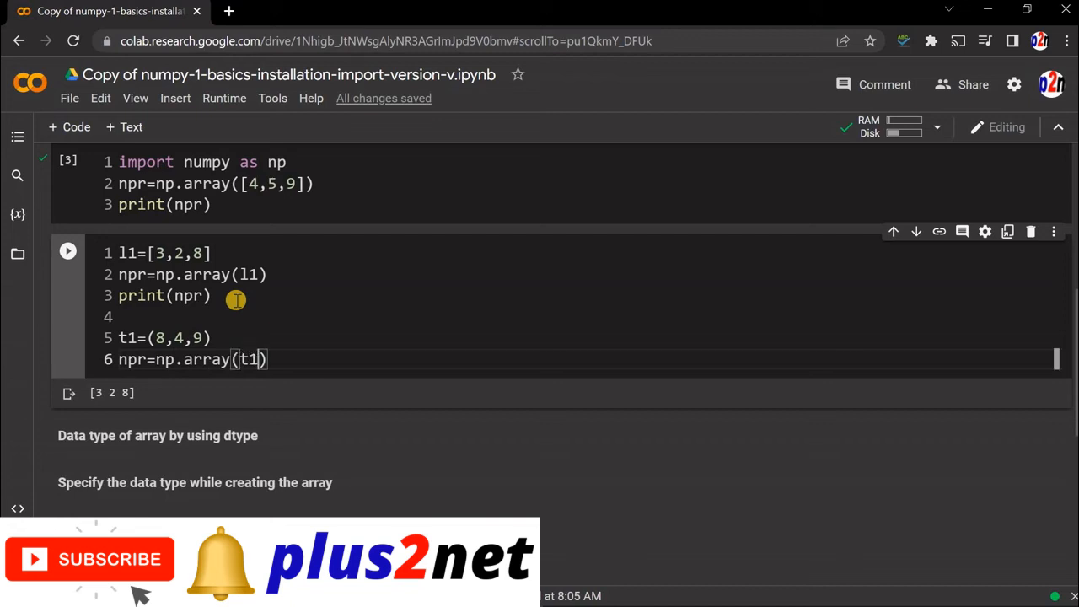
type("print")
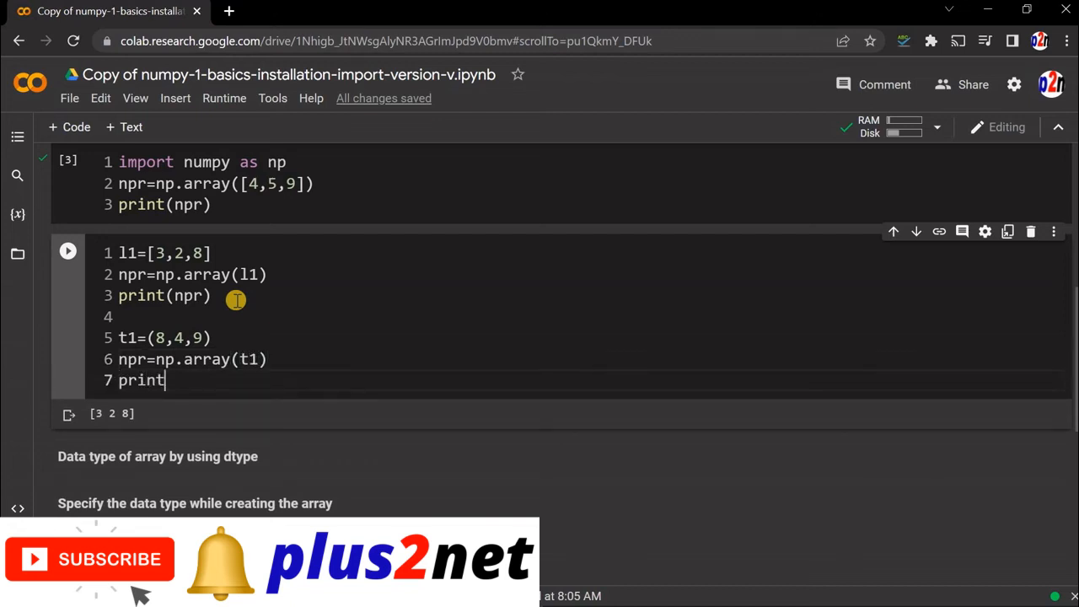
type("(npr)")
left_click(185, 359)
type("1")
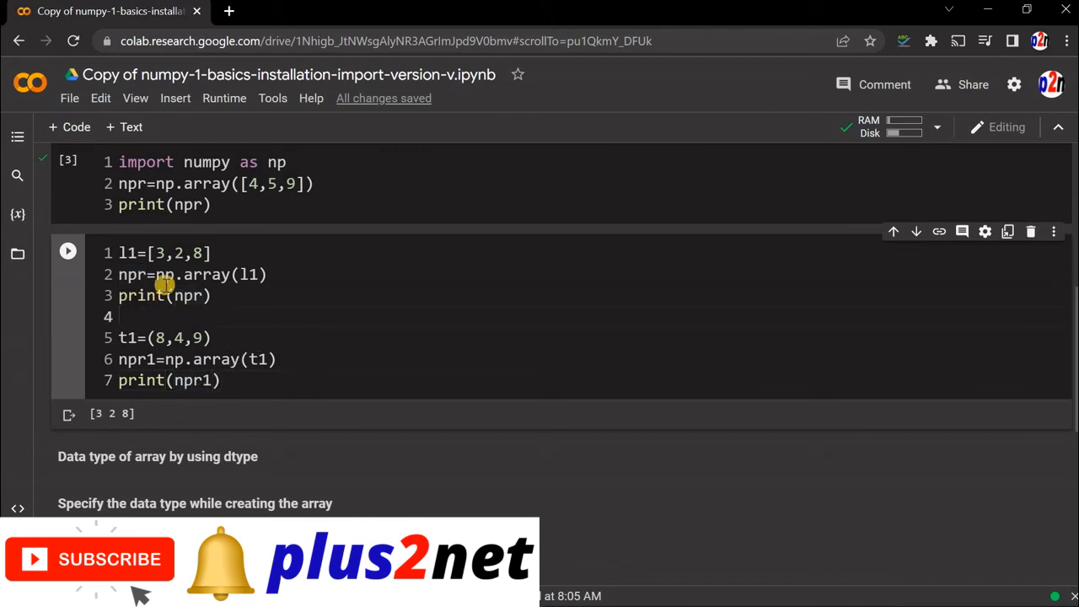
left_click(67, 252)
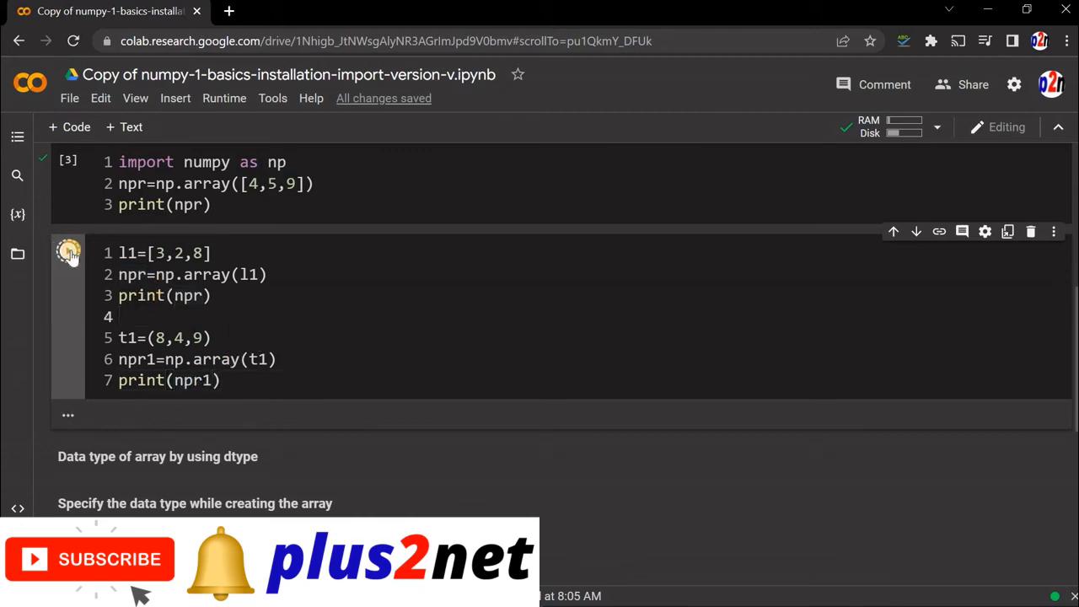
left_click(67, 253)
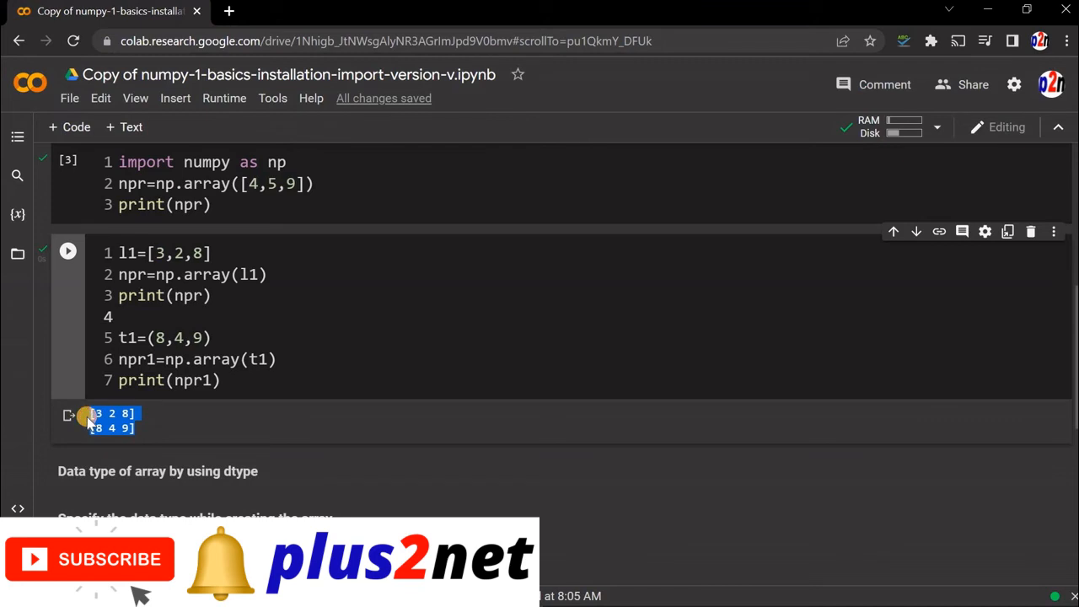
mouse_move(261, 293)
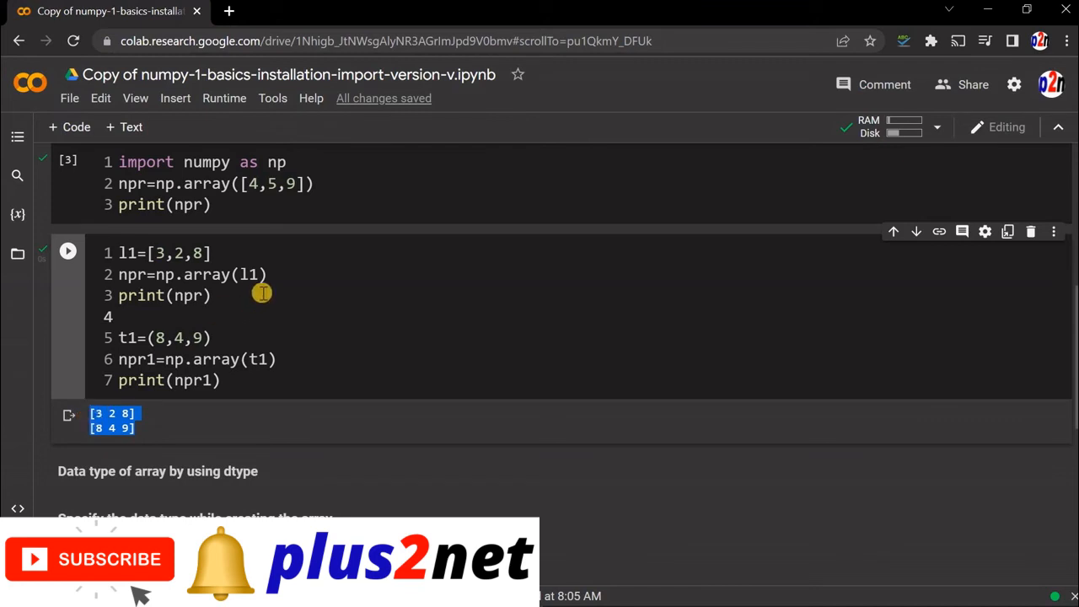
mouse_move(281, 373)
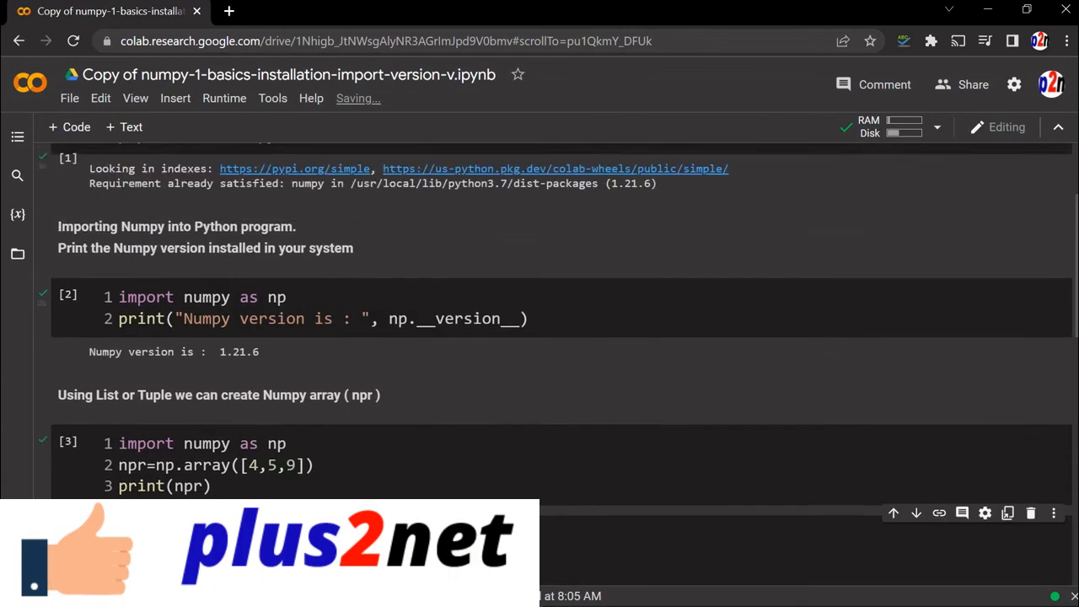
scroll("down", 3)
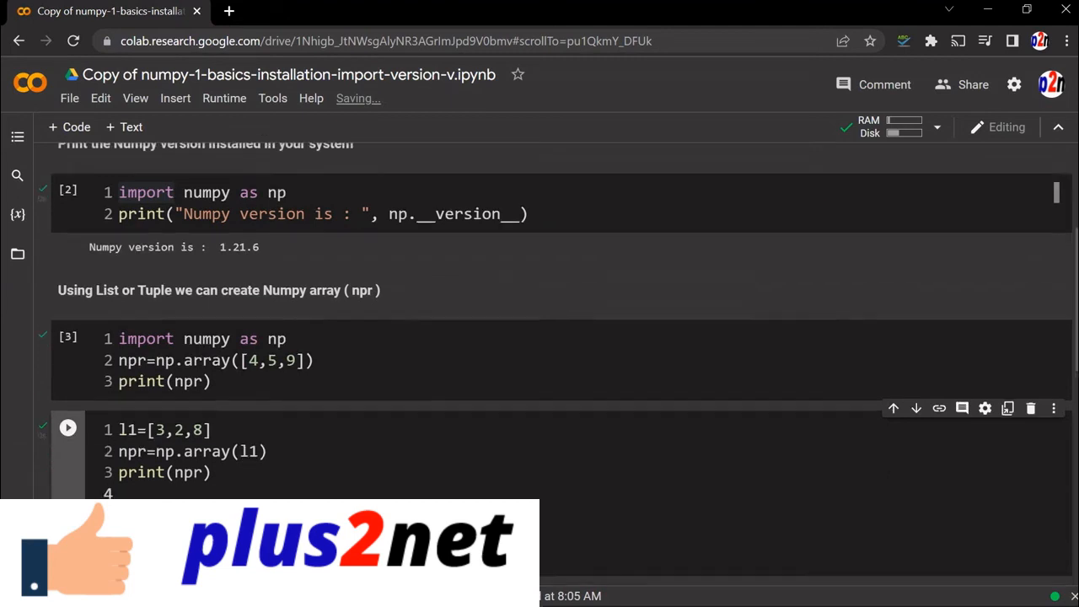
scroll("down", 3)
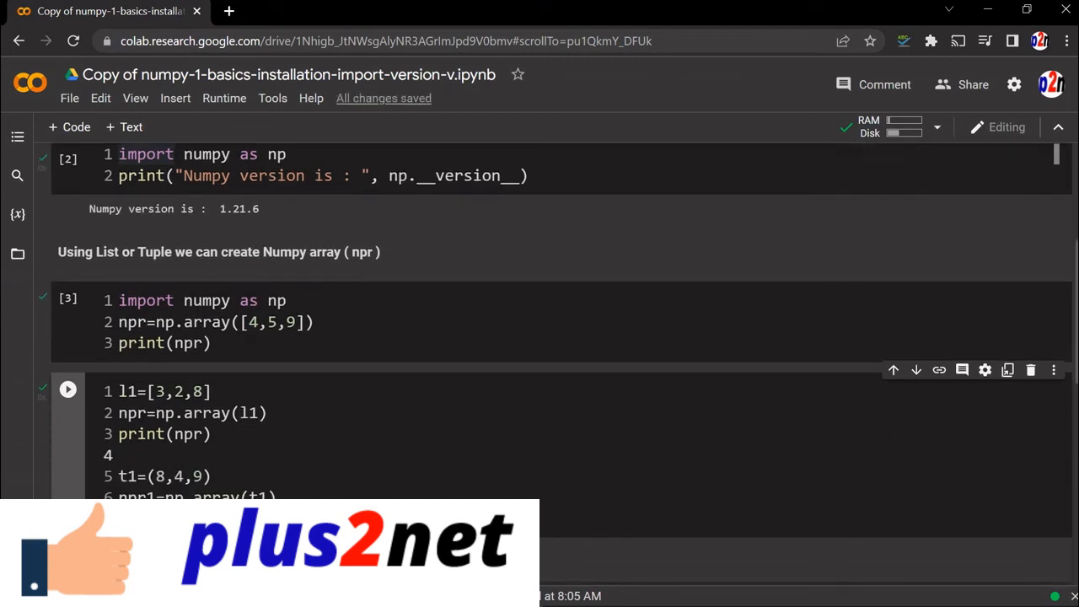
left_click(68, 387)
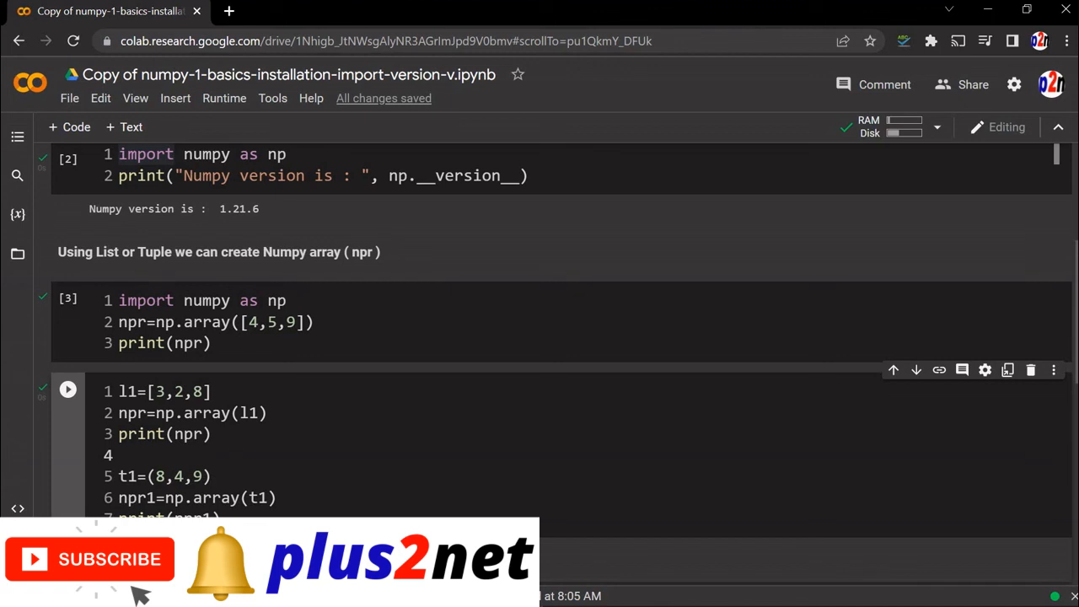
left_click(67, 388)
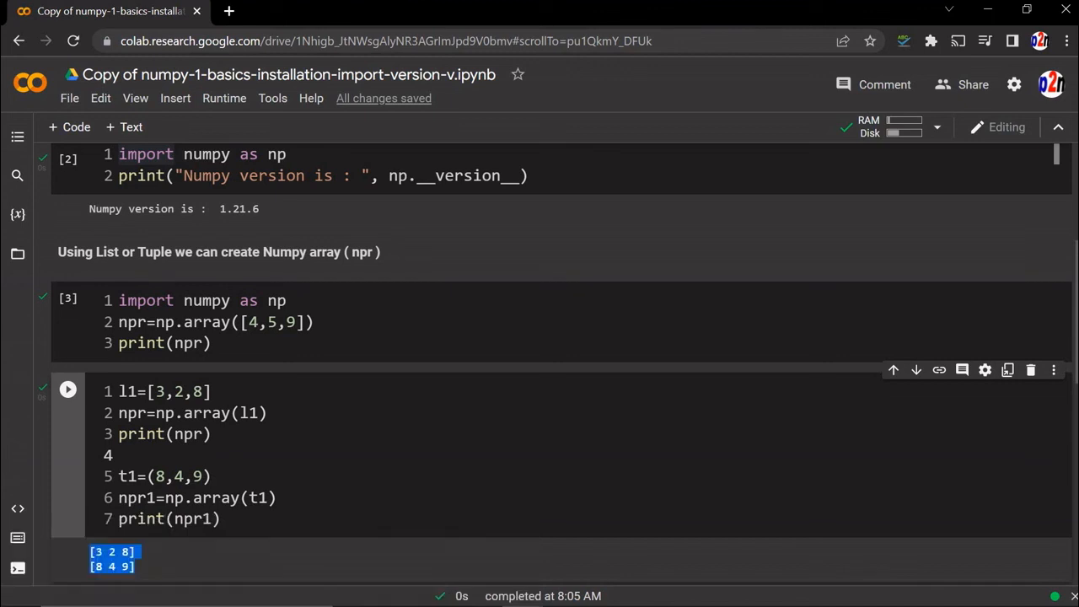
mouse_move(1001, 210)
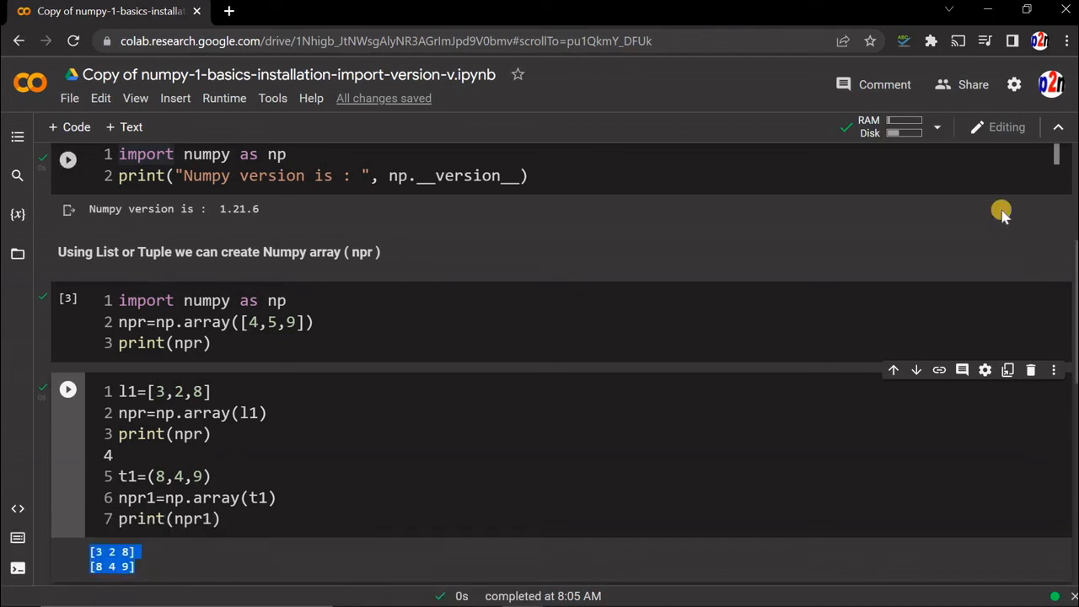
mouse_move(972, 84)
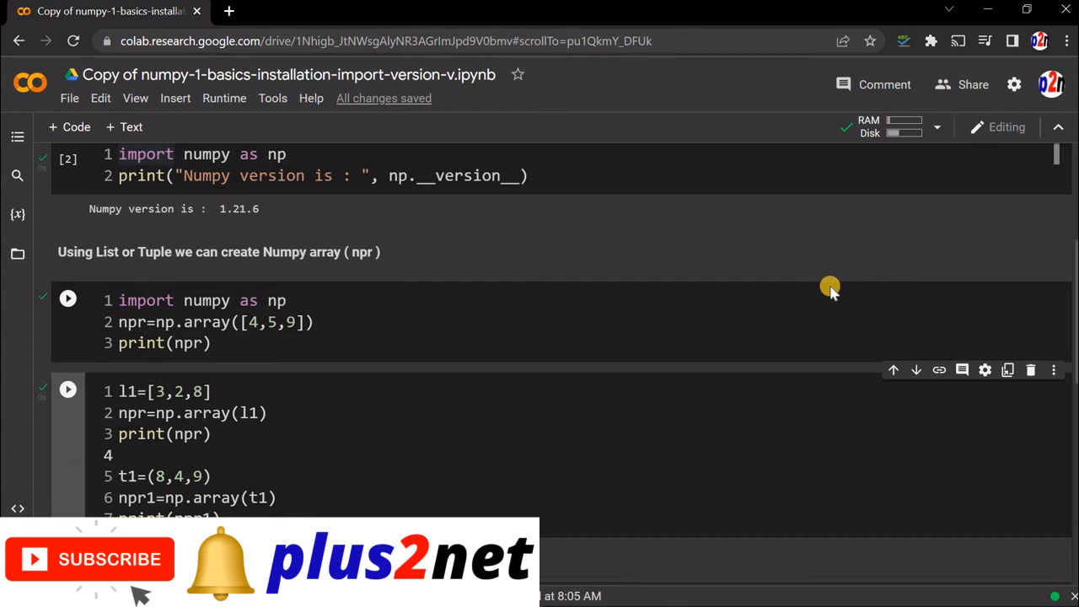
left_click(67, 388)
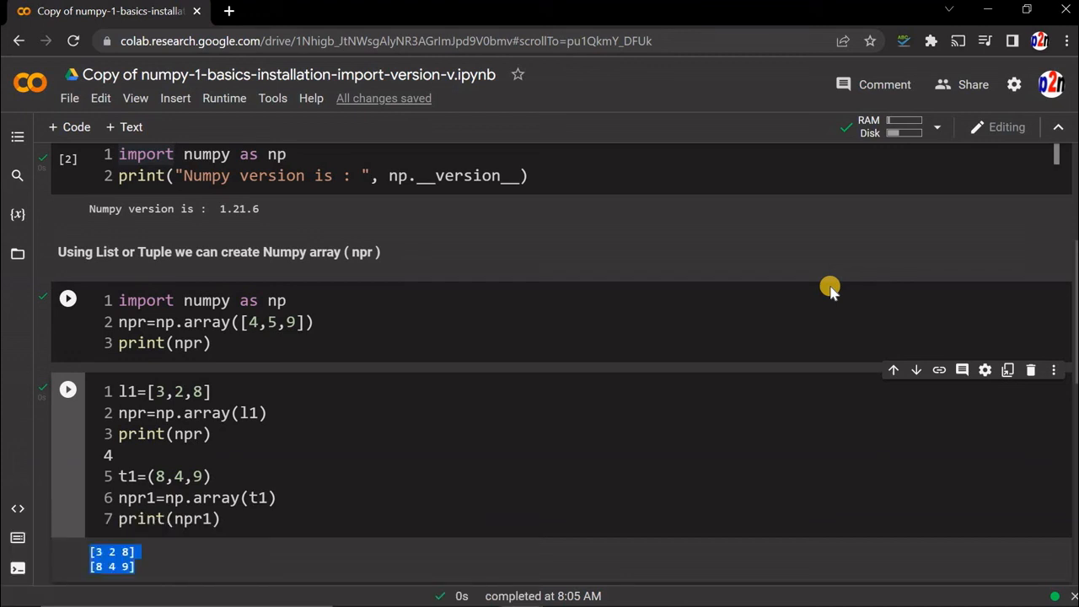